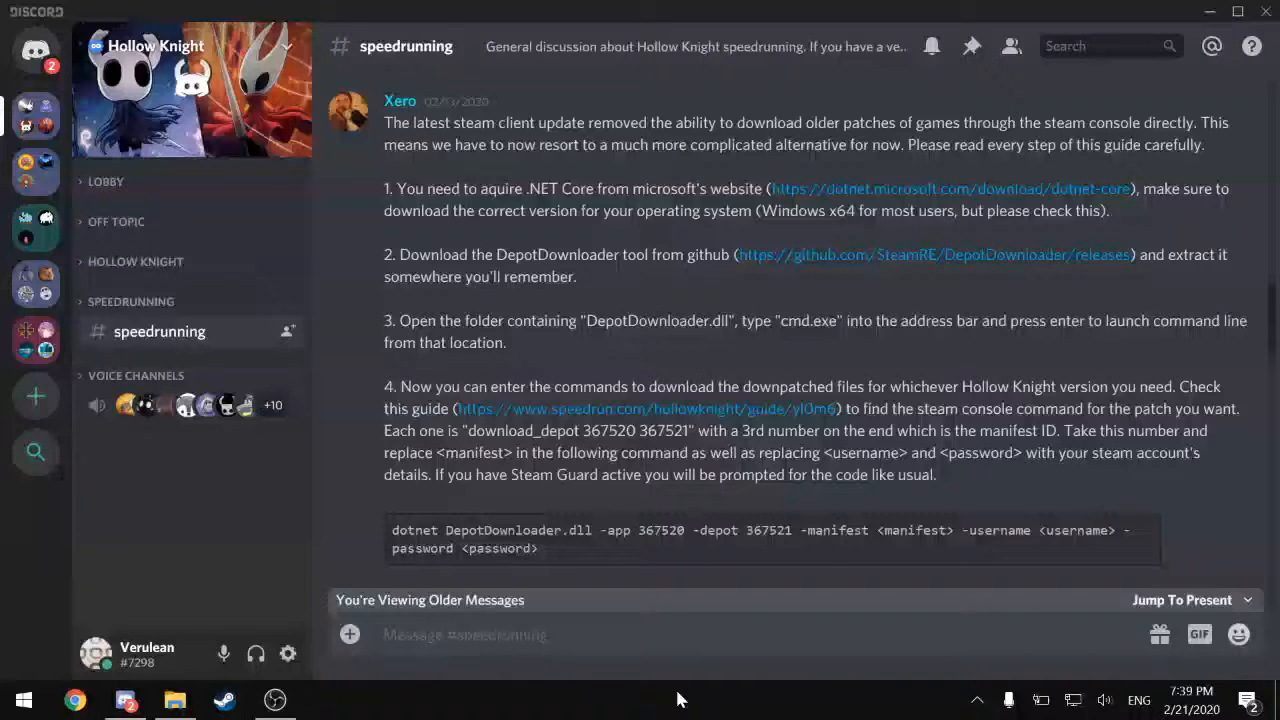
mouse_move(650, 74)
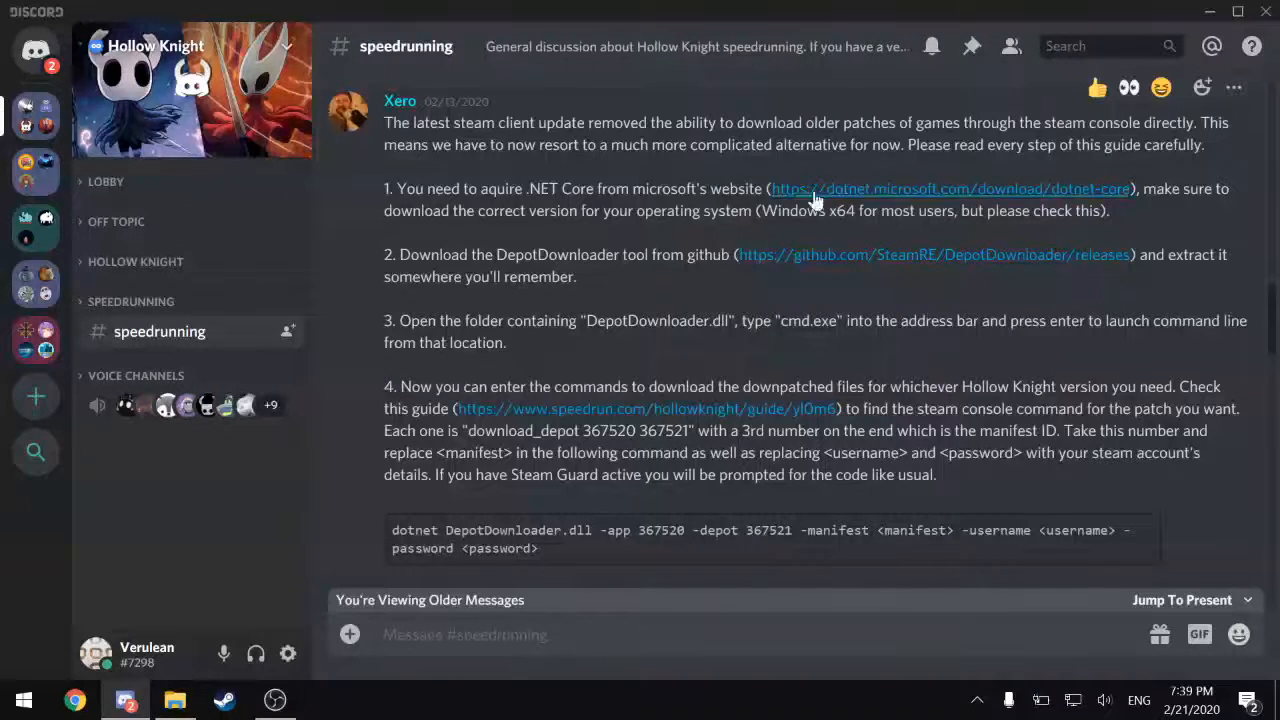
mouse_move(841, 170)
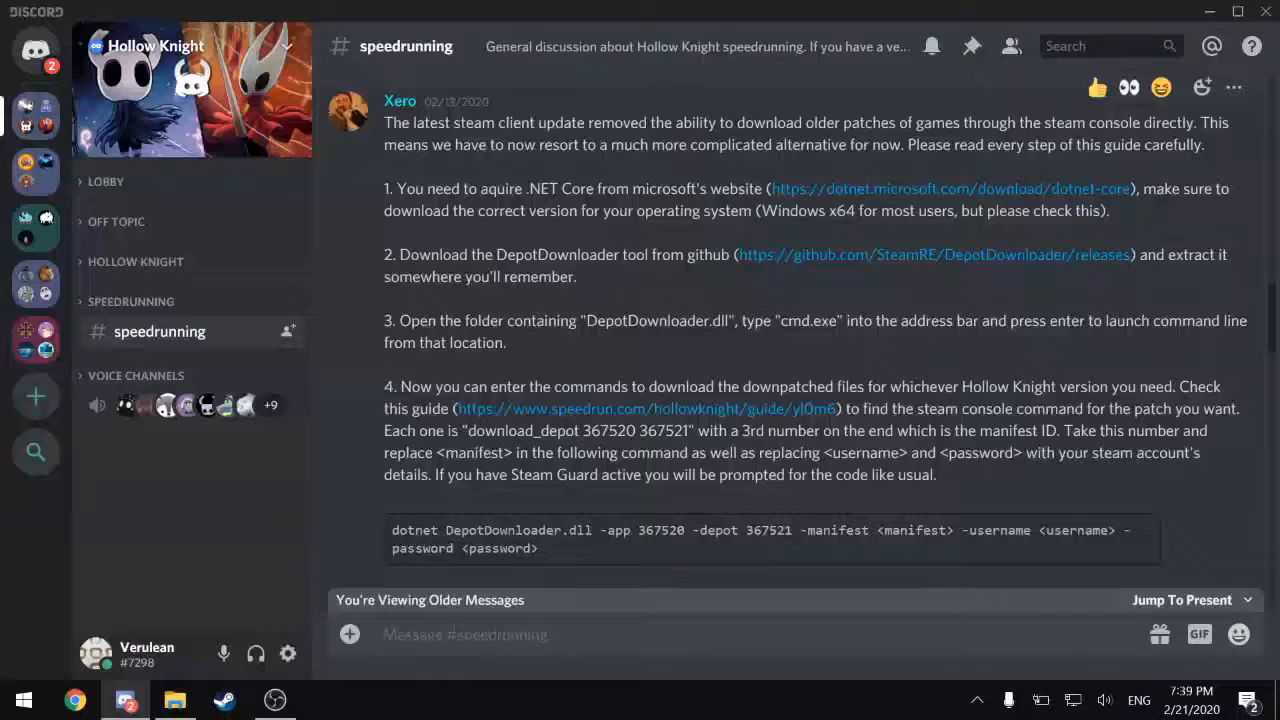
mouse_move(692, 252)
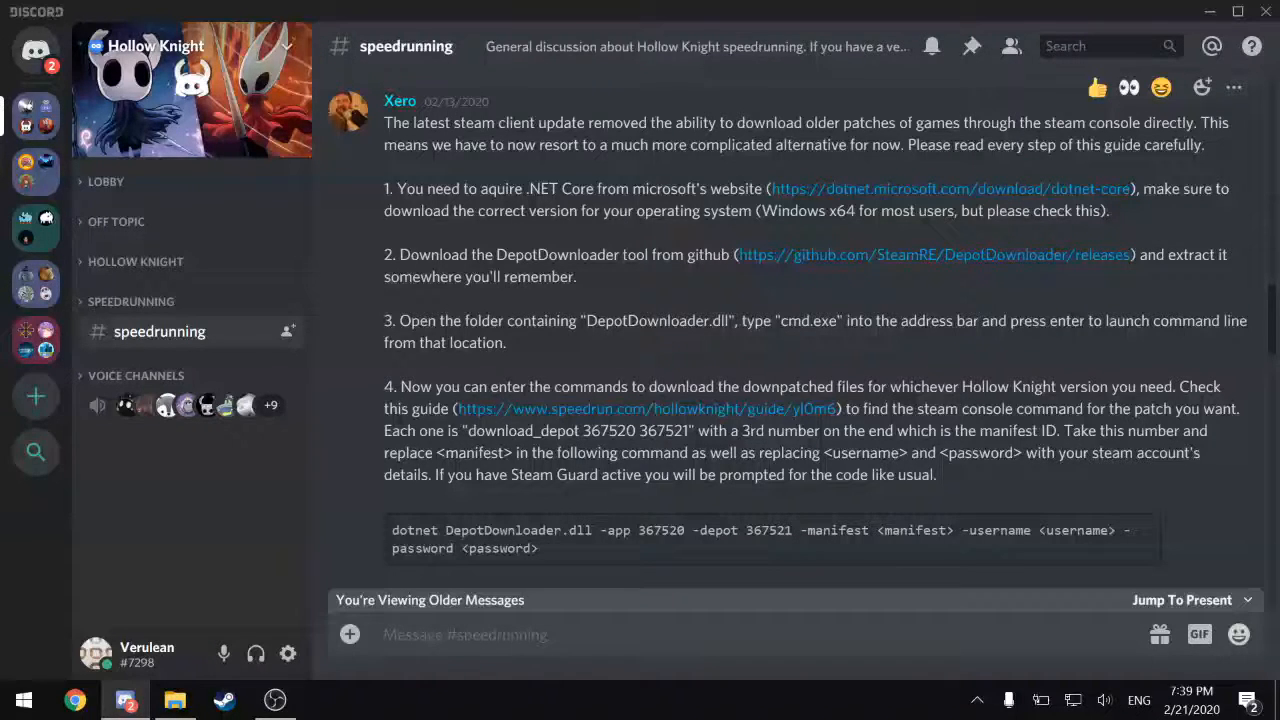
mouse_move(917, 196)
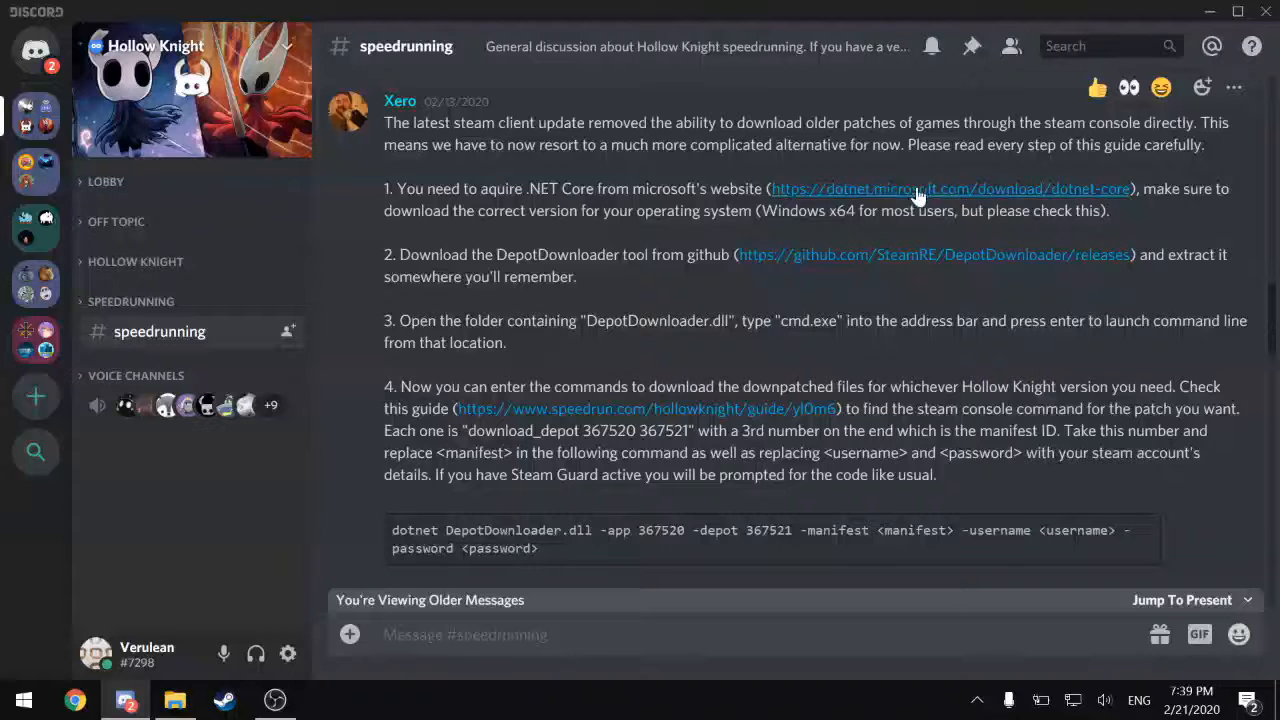
- Download the .NET Core 3.1 SDK installer for Windows x64 from the dotnet site
left_click(945, 189)
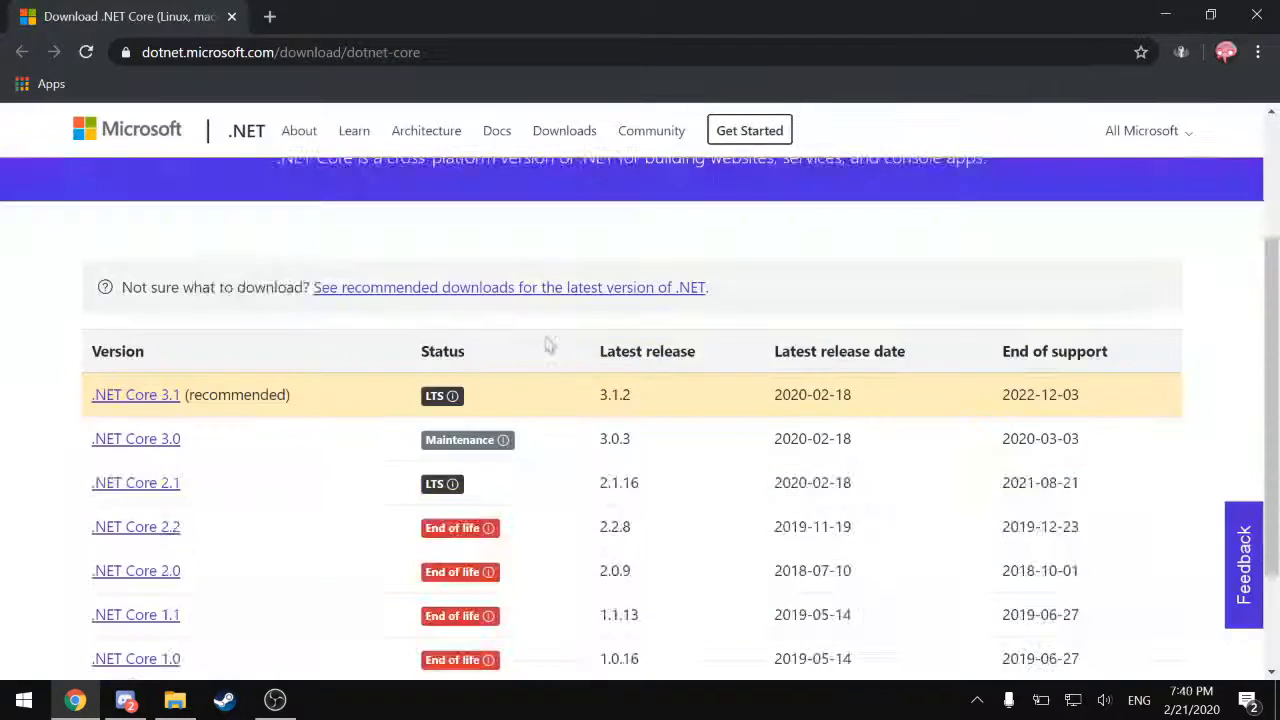
left_click(135, 395)
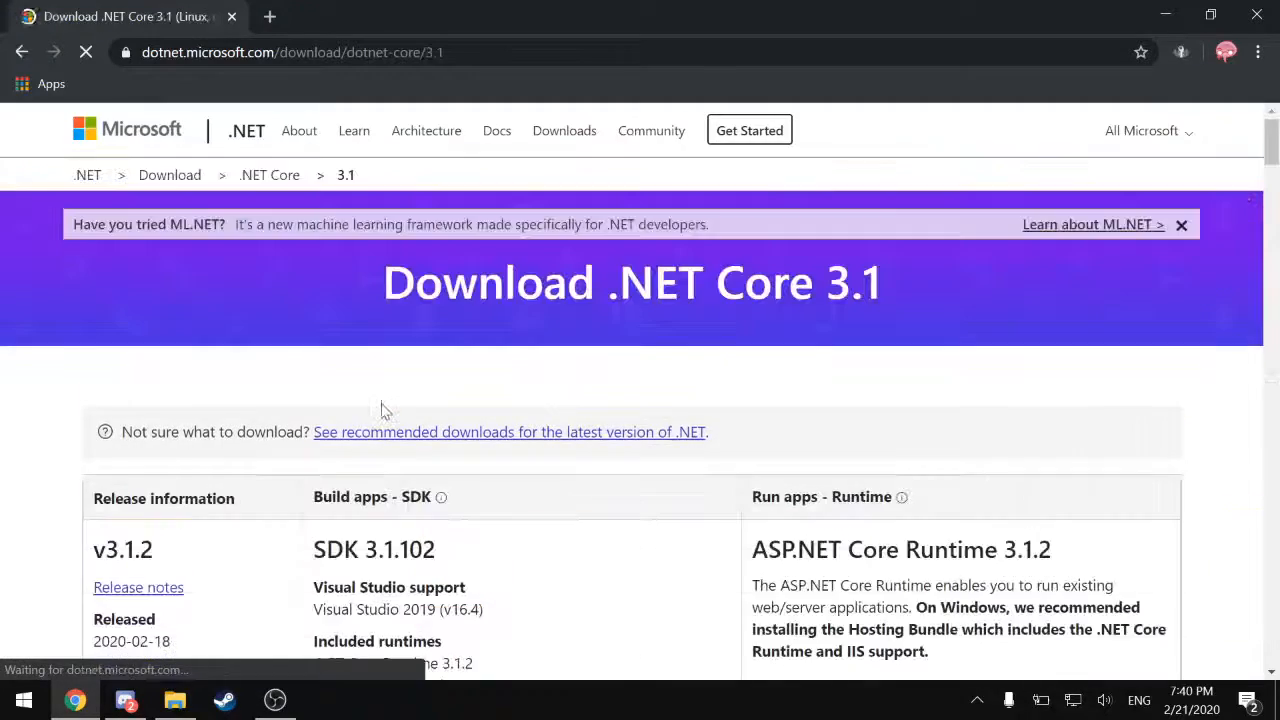
scroll("down", 3)
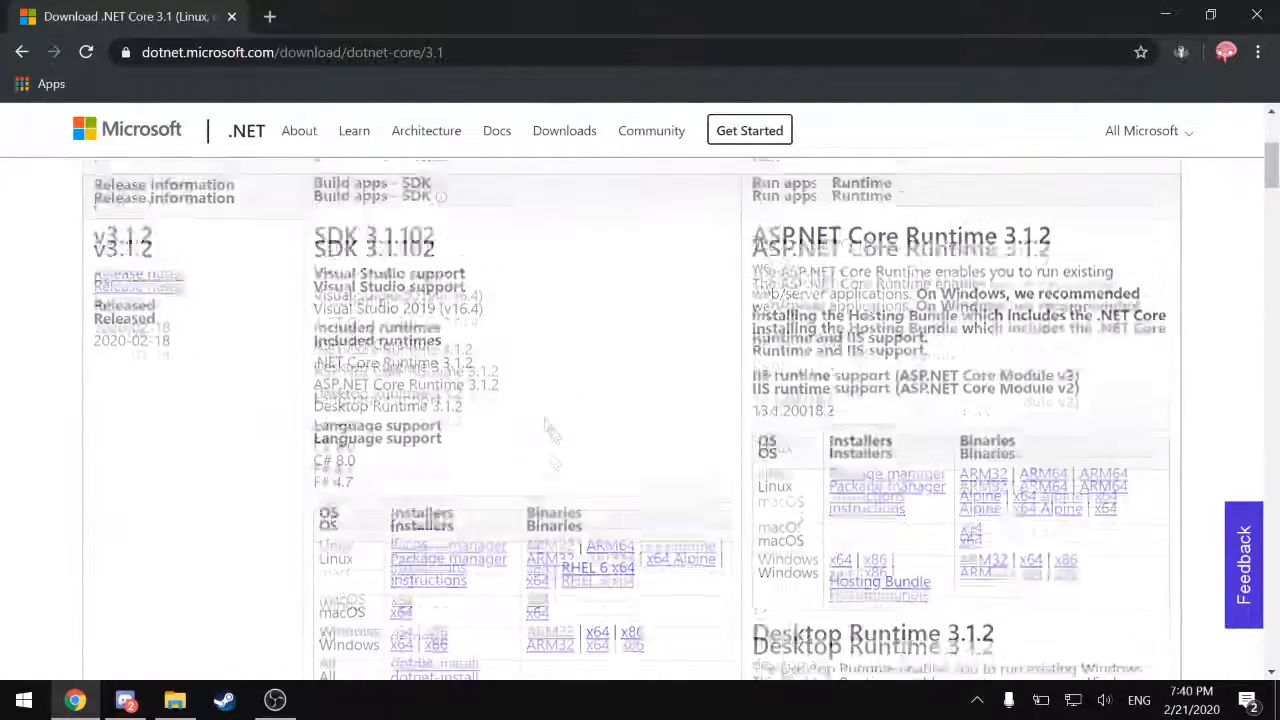
scroll("down", 3)
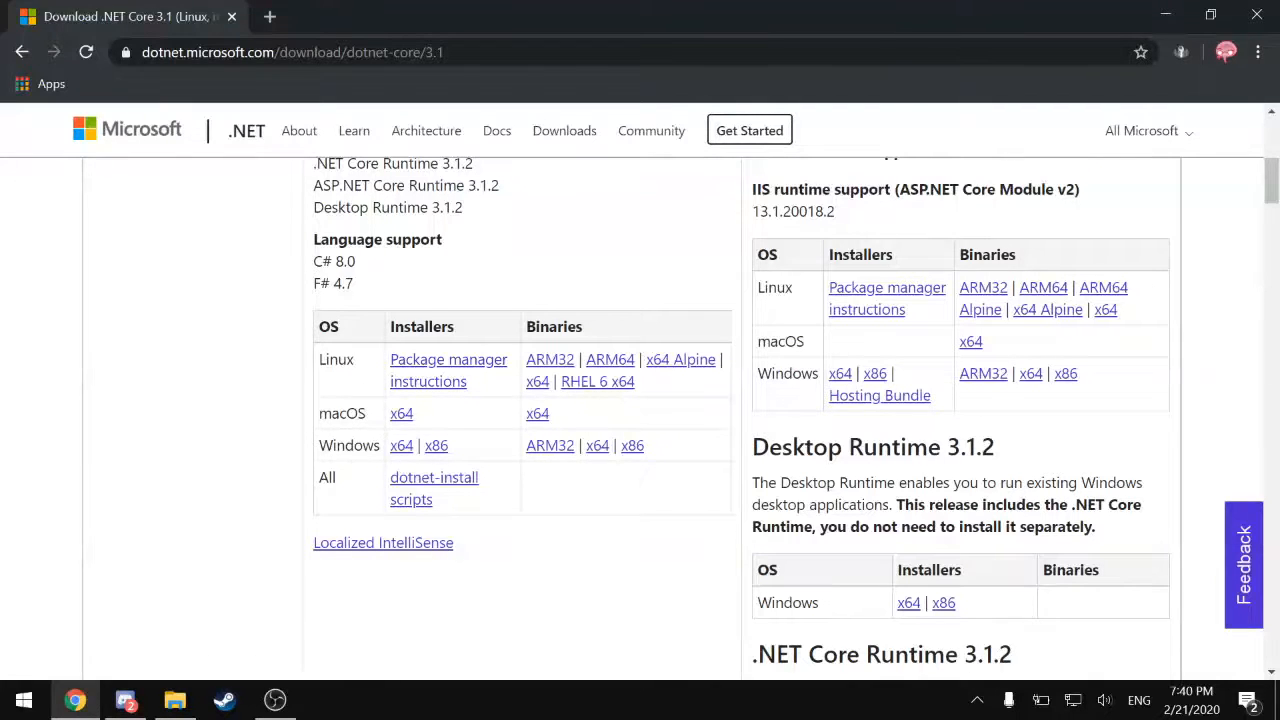
mouse_move(401, 446)
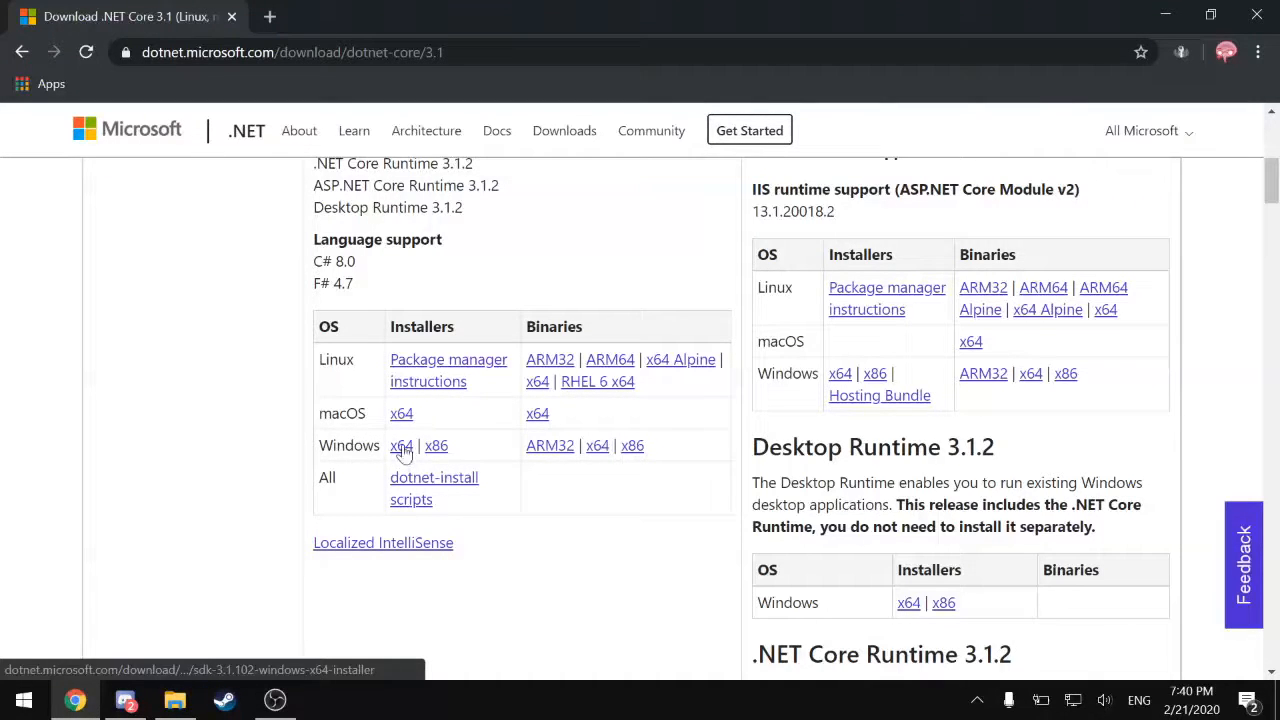
left_click(401, 446)
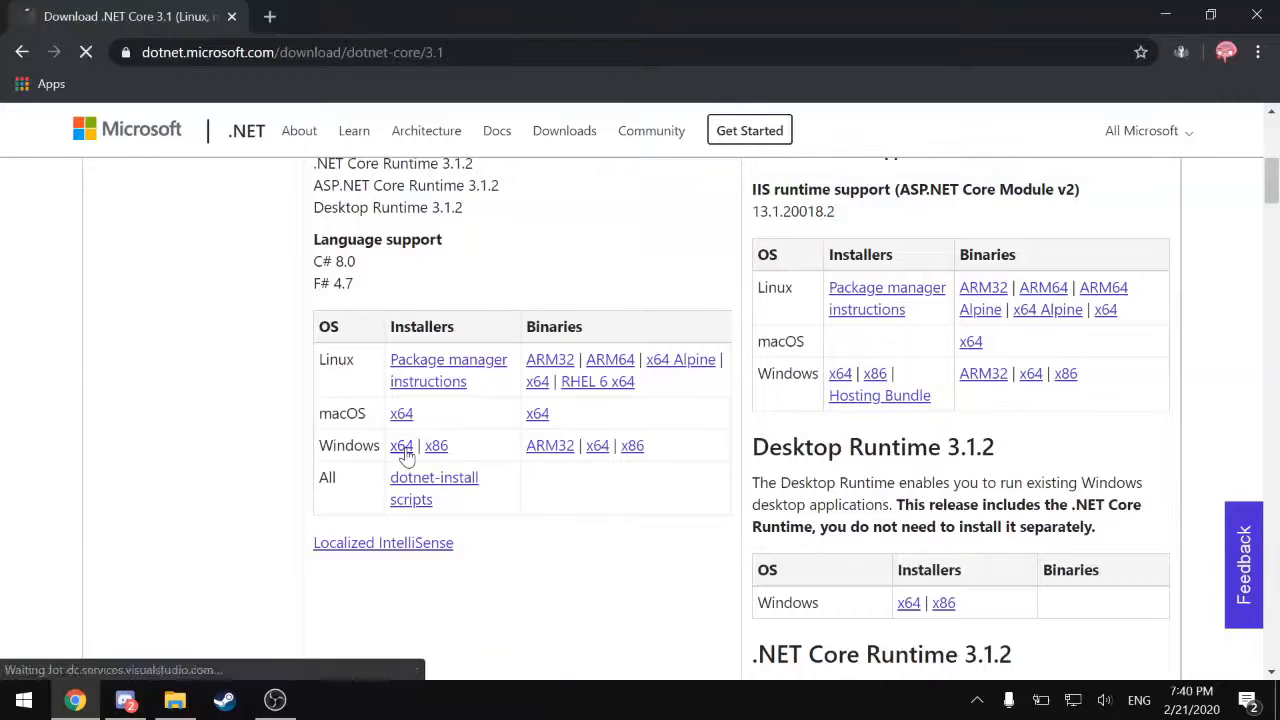
left_click(402, 446)
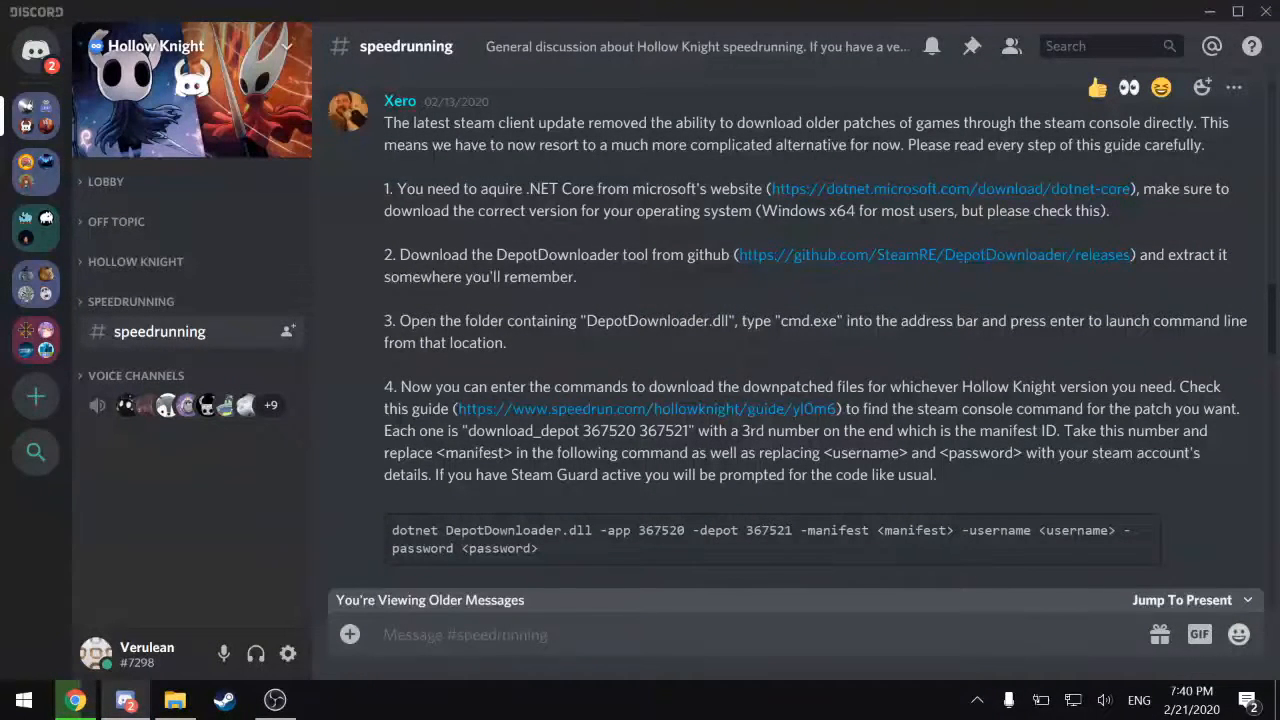
- Open the DepotDownloader 2.3.2 GitHub release page and run the downloaded dotnet-sdk installer
left_click(937, 254)
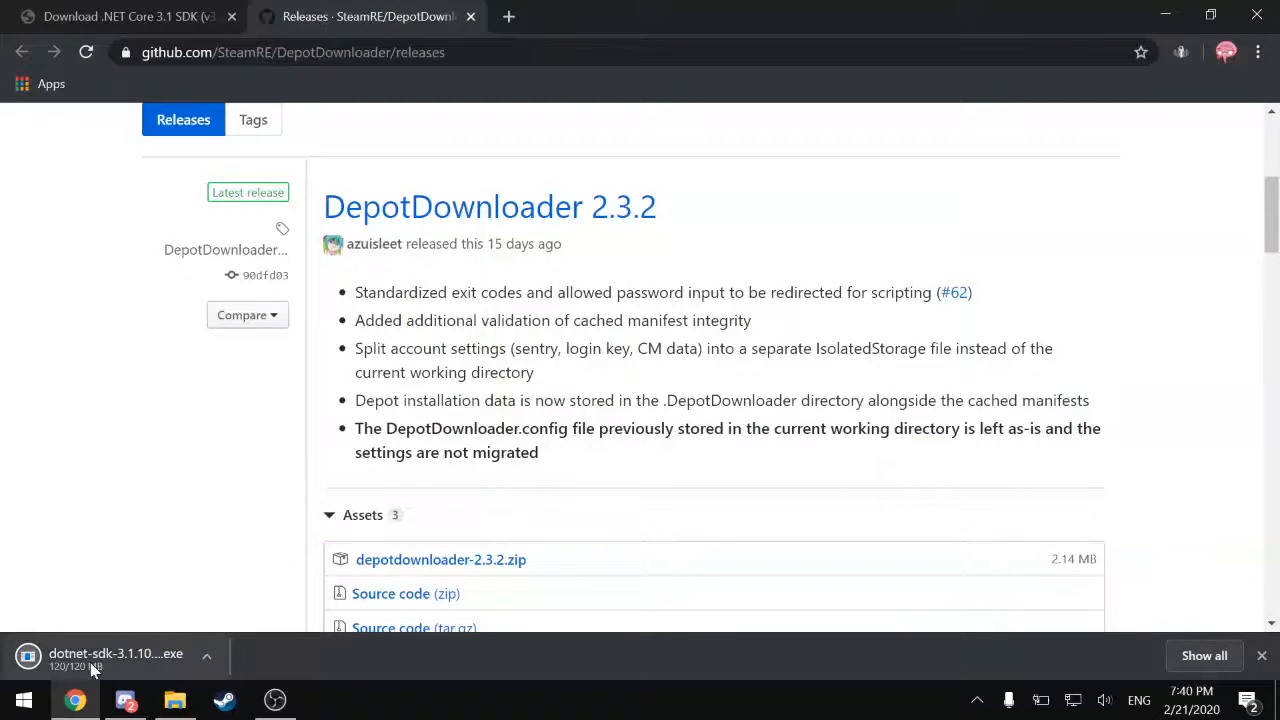
scroll("down", 3)
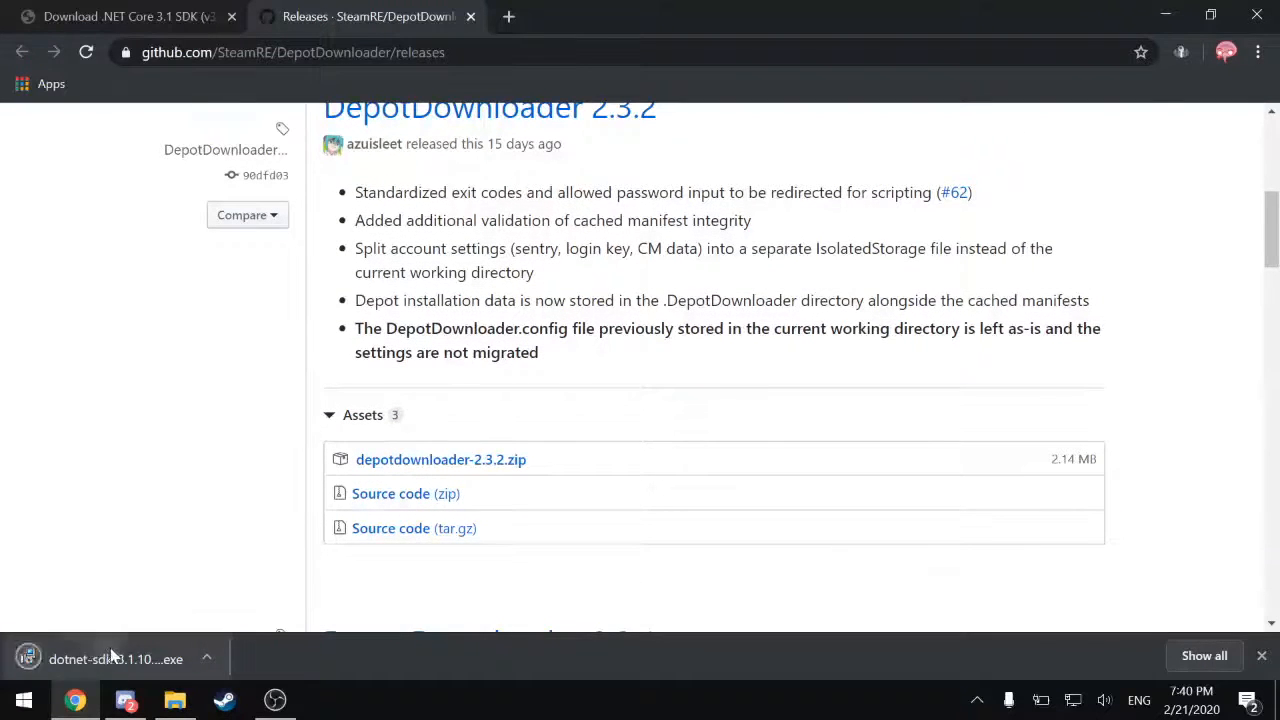
left_click(115, 659)
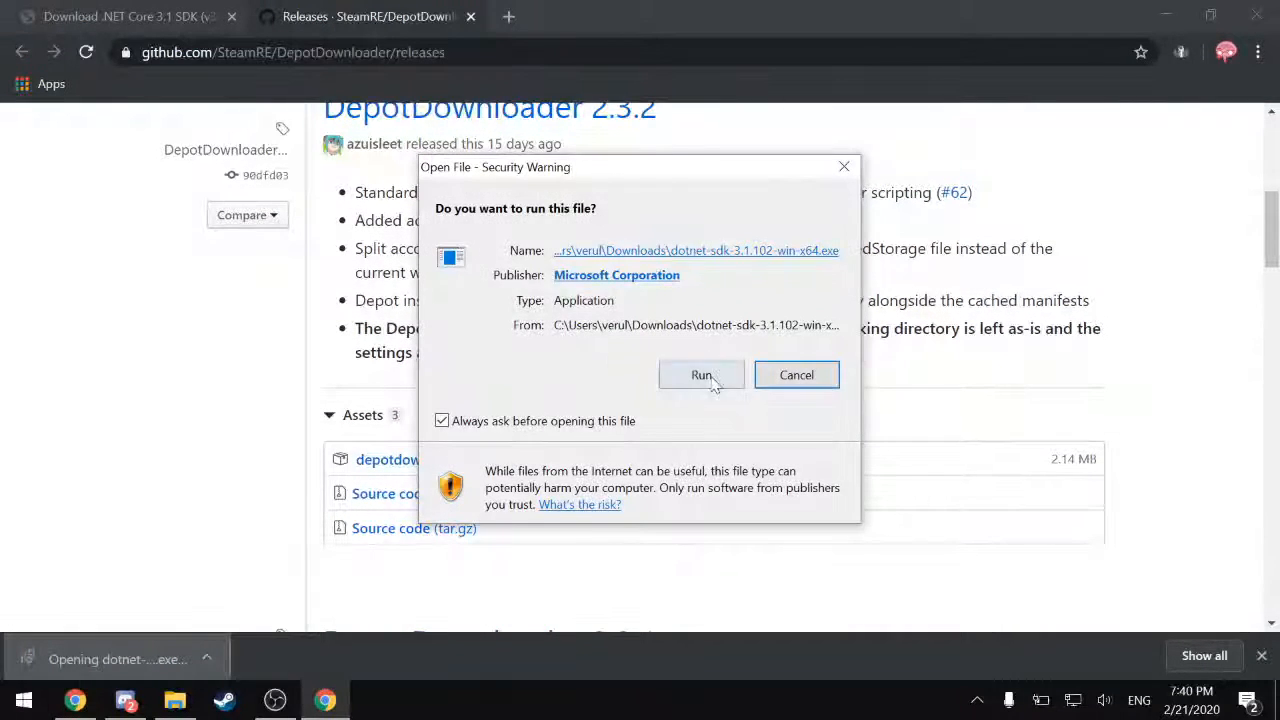
left_click(701, 375)
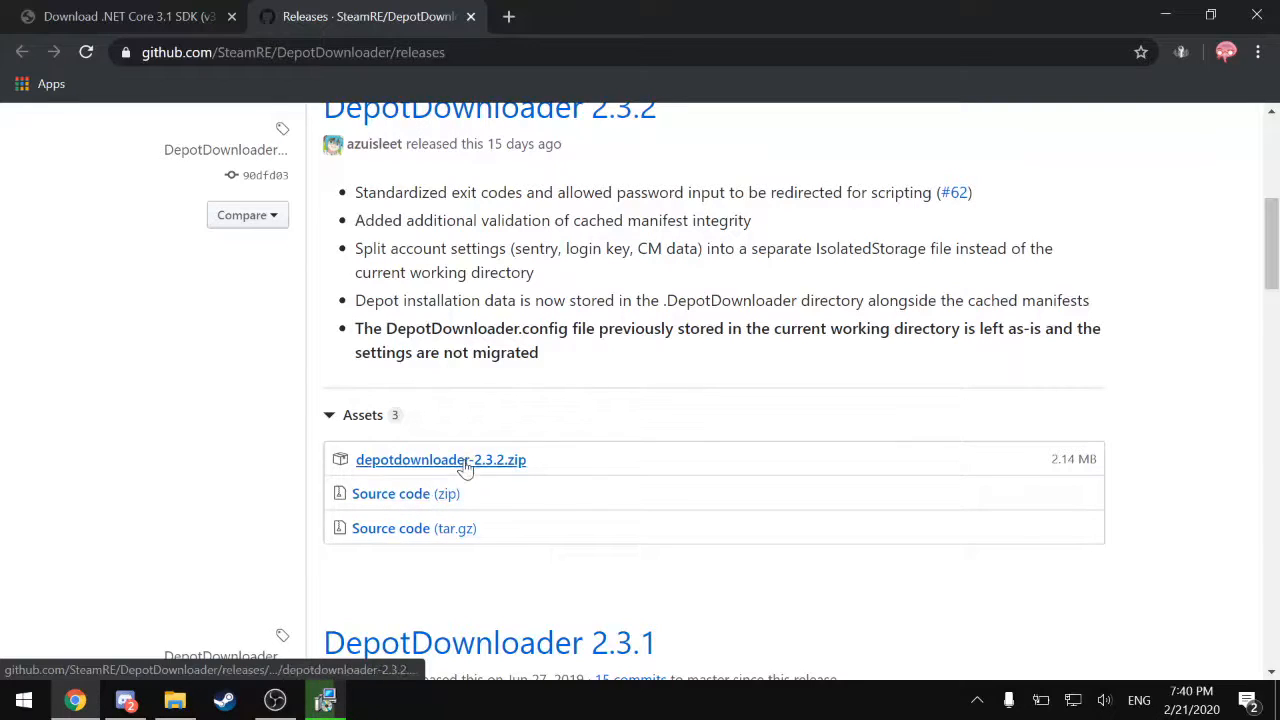
- Download depotdownloader-2.3.2.zip, extract it in Downloads, and open the extracted folder
left_click(440, 459)
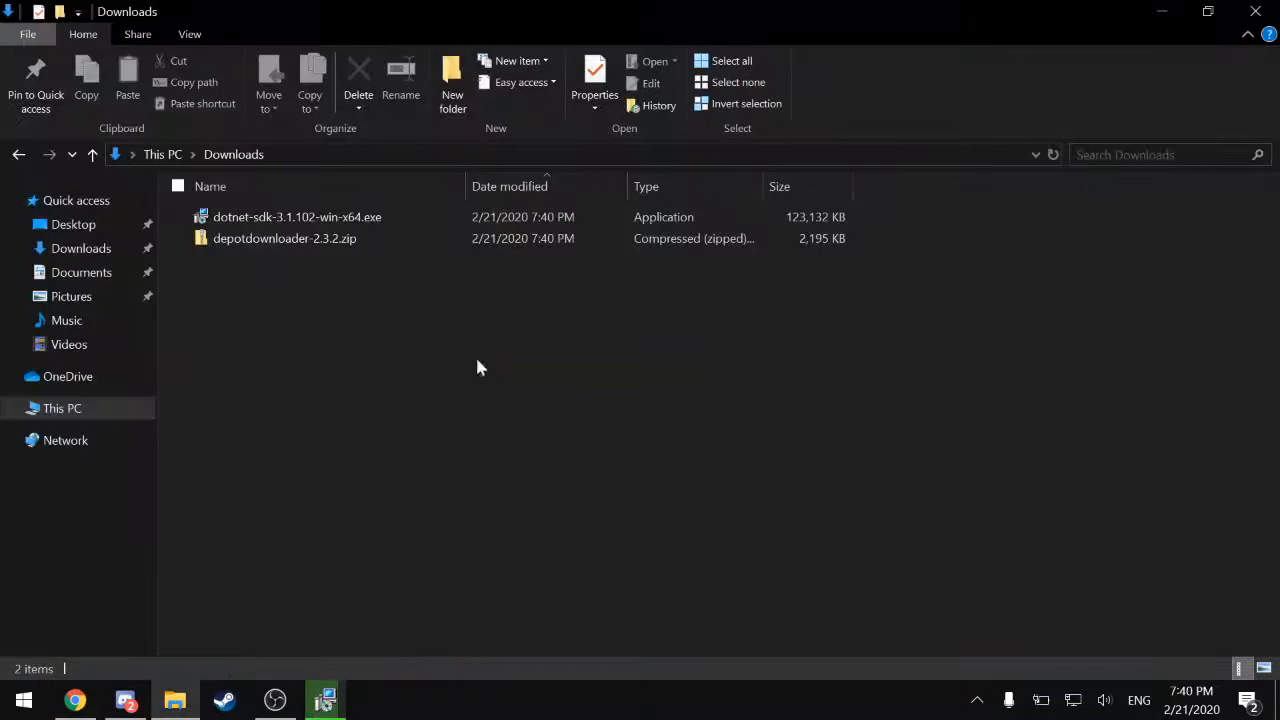
right_click(284, 238)
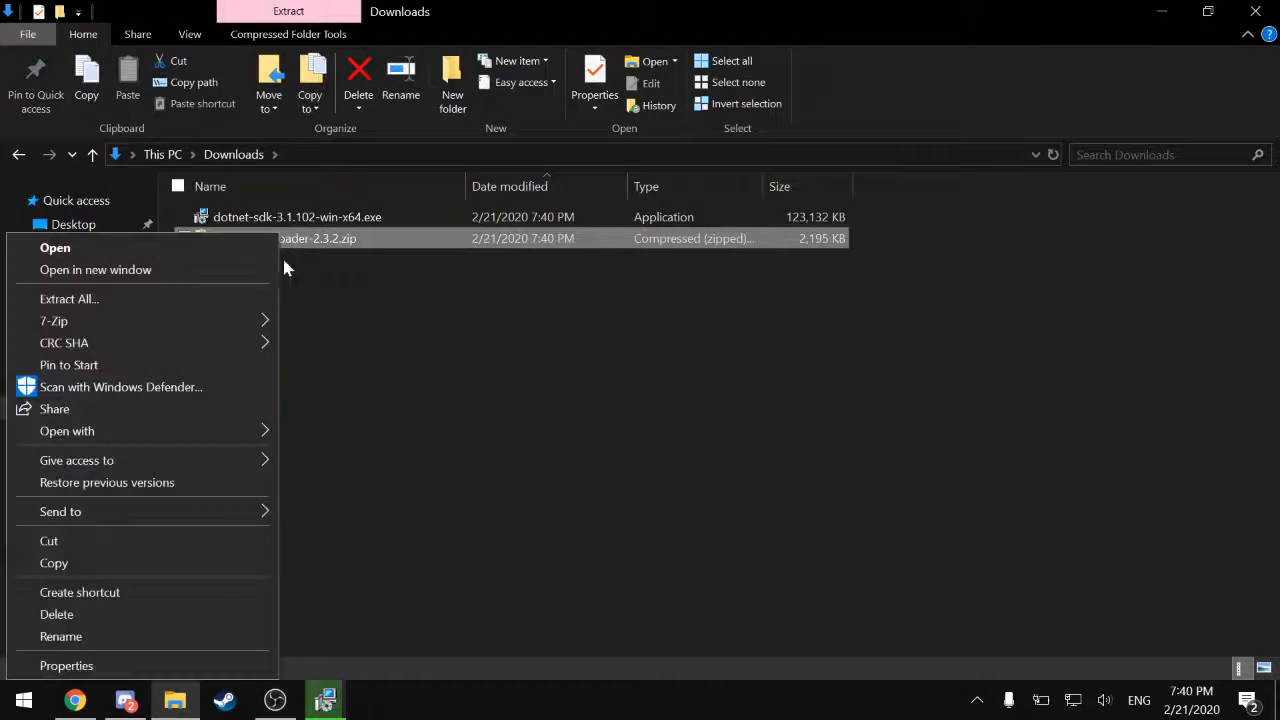
left_click(69, 298)
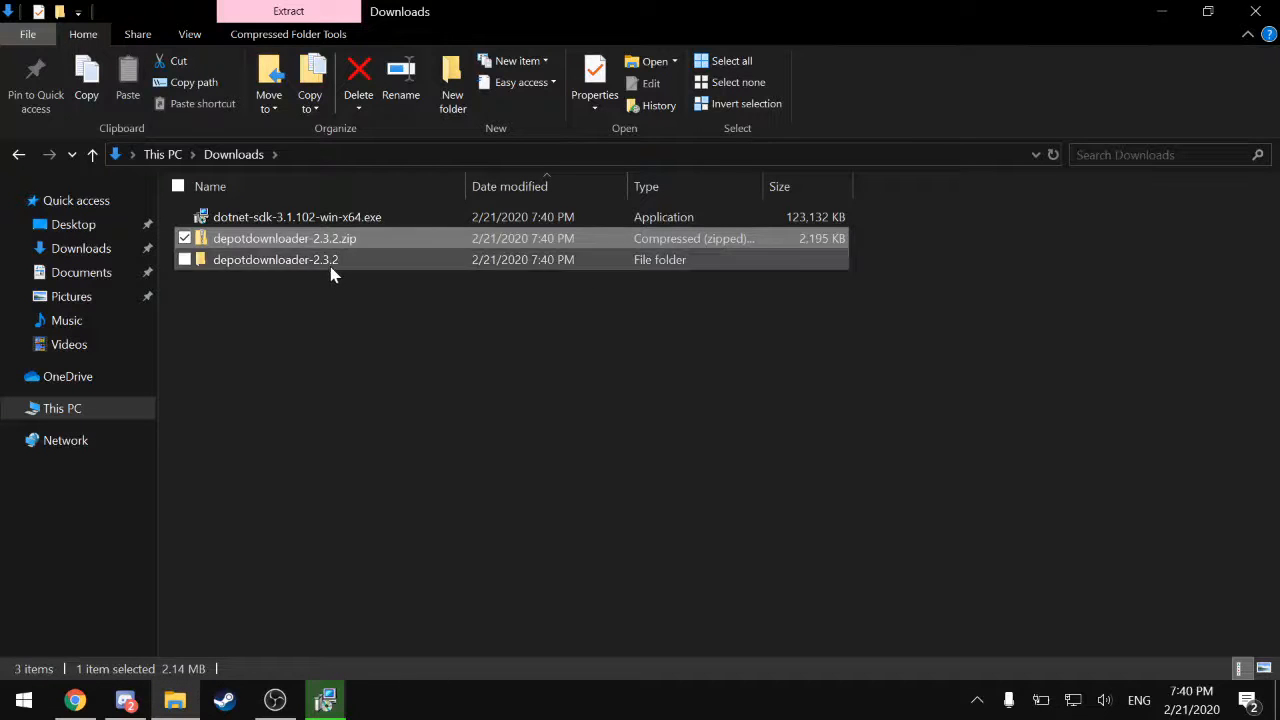
left_click(275, 259)
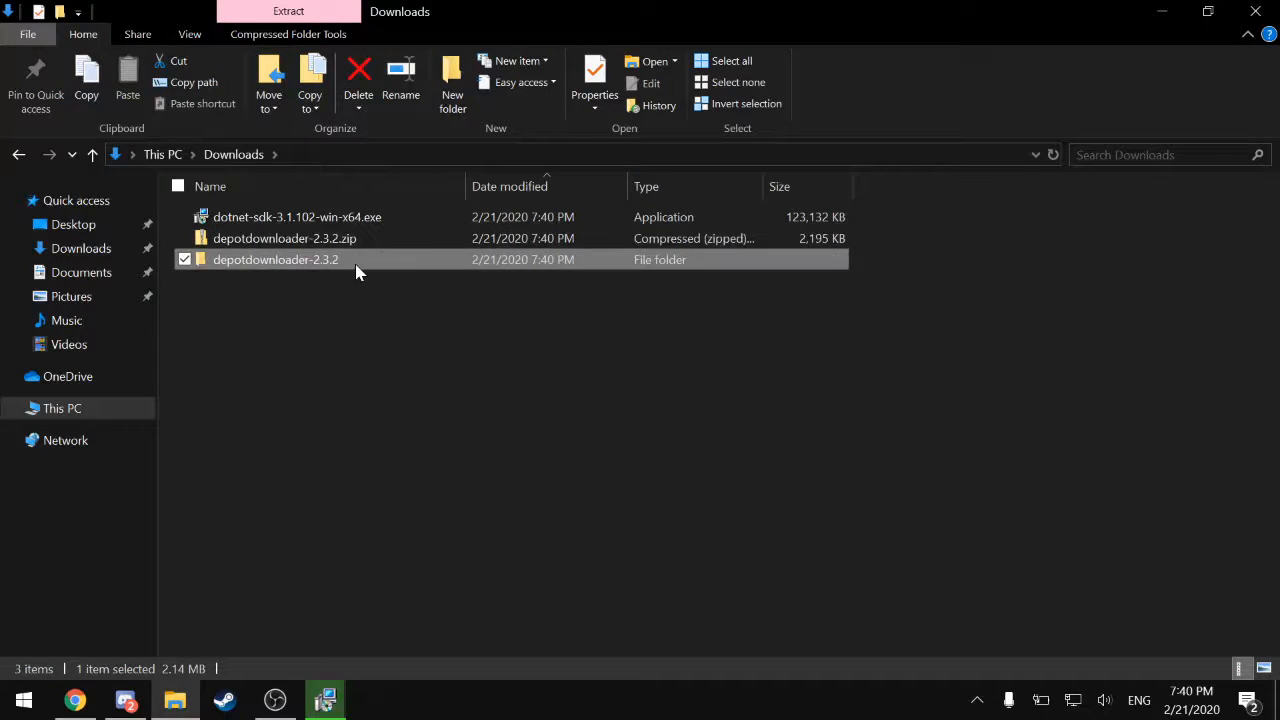
double_click(275, 259)
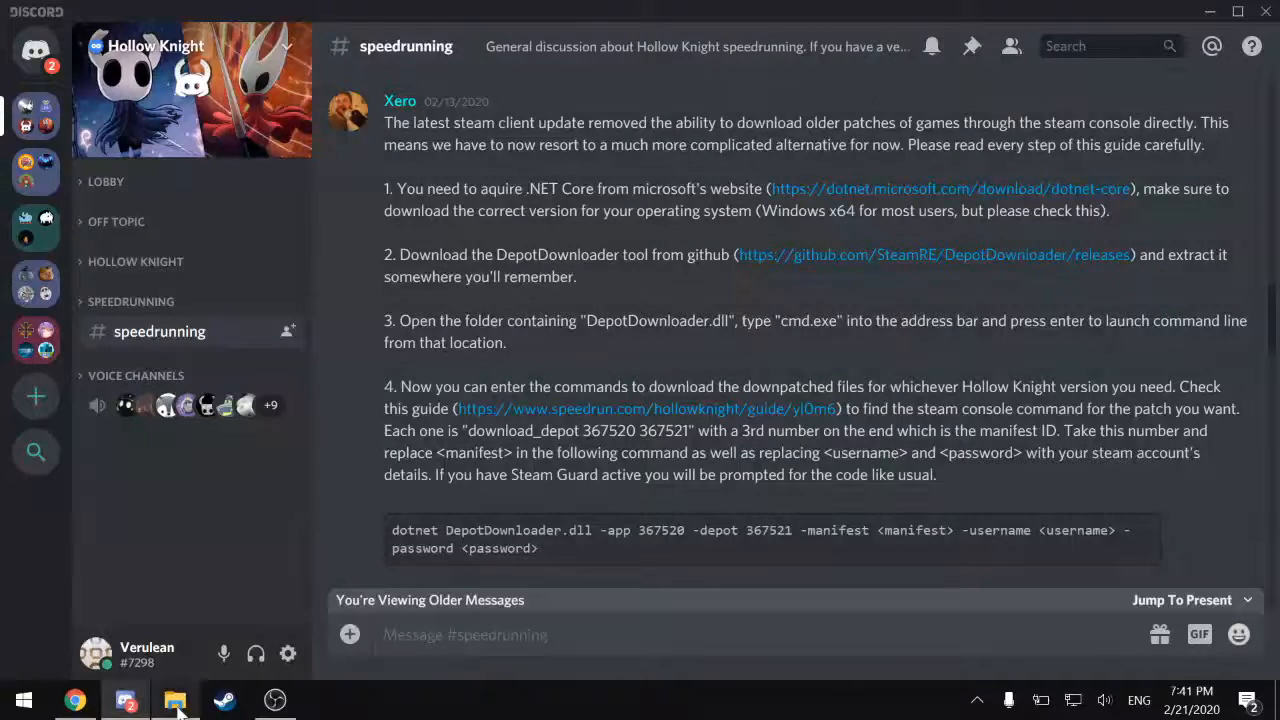
- Launch a command prompt in the depotdownloader-2.3.2 folder by entering cmd in the address bar
left_click(175, 699)
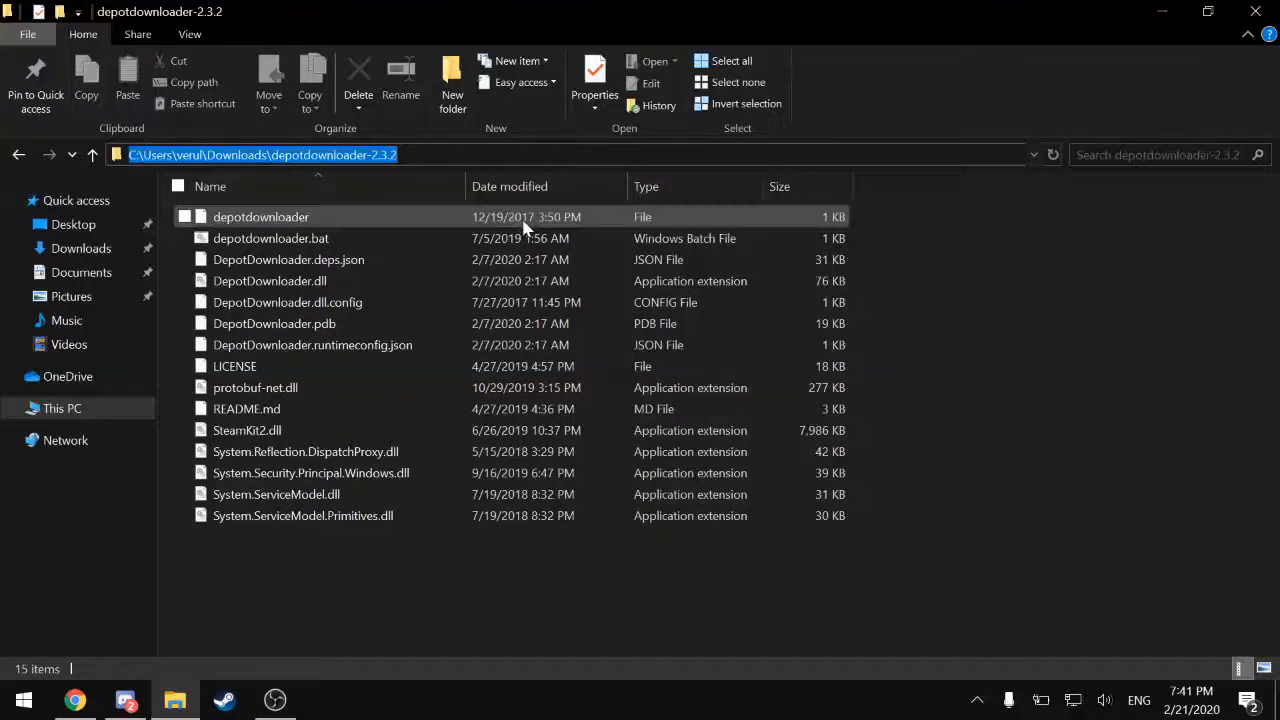
type("cmd")
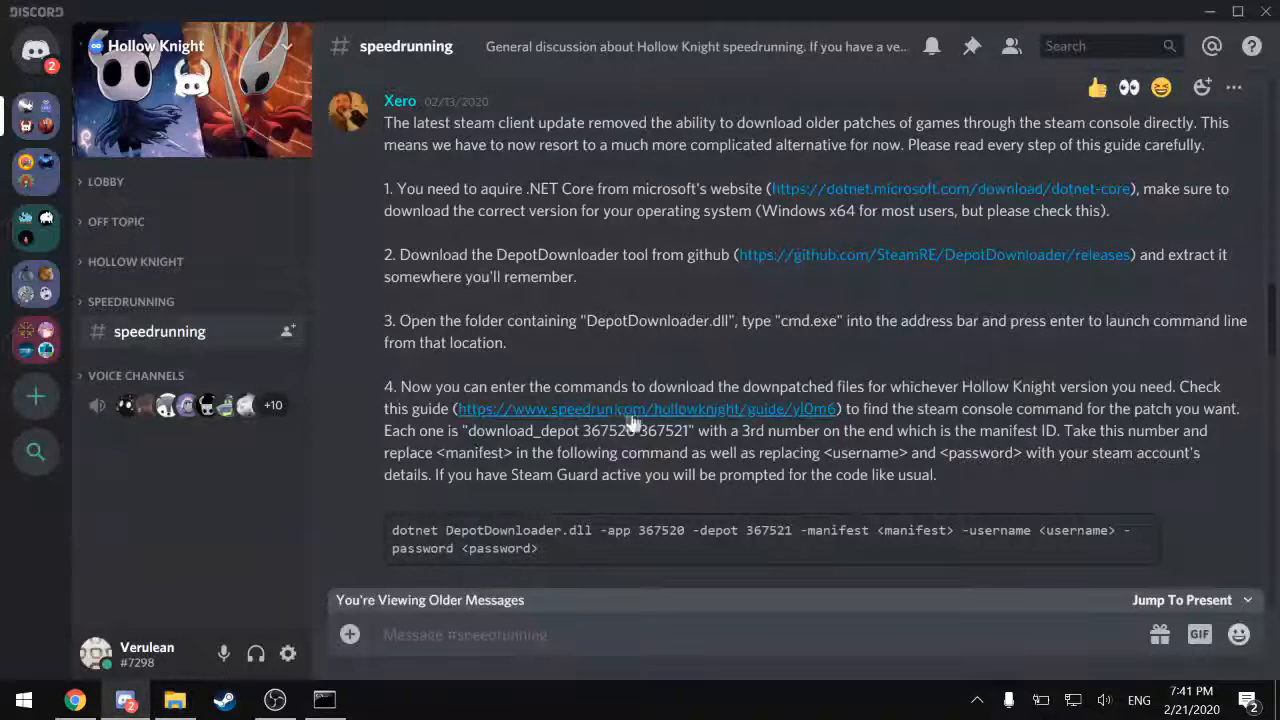
- Scroll the Discord guide to step 4 and open the linked speedrun.com downpatching guide
scroll("down", 3)
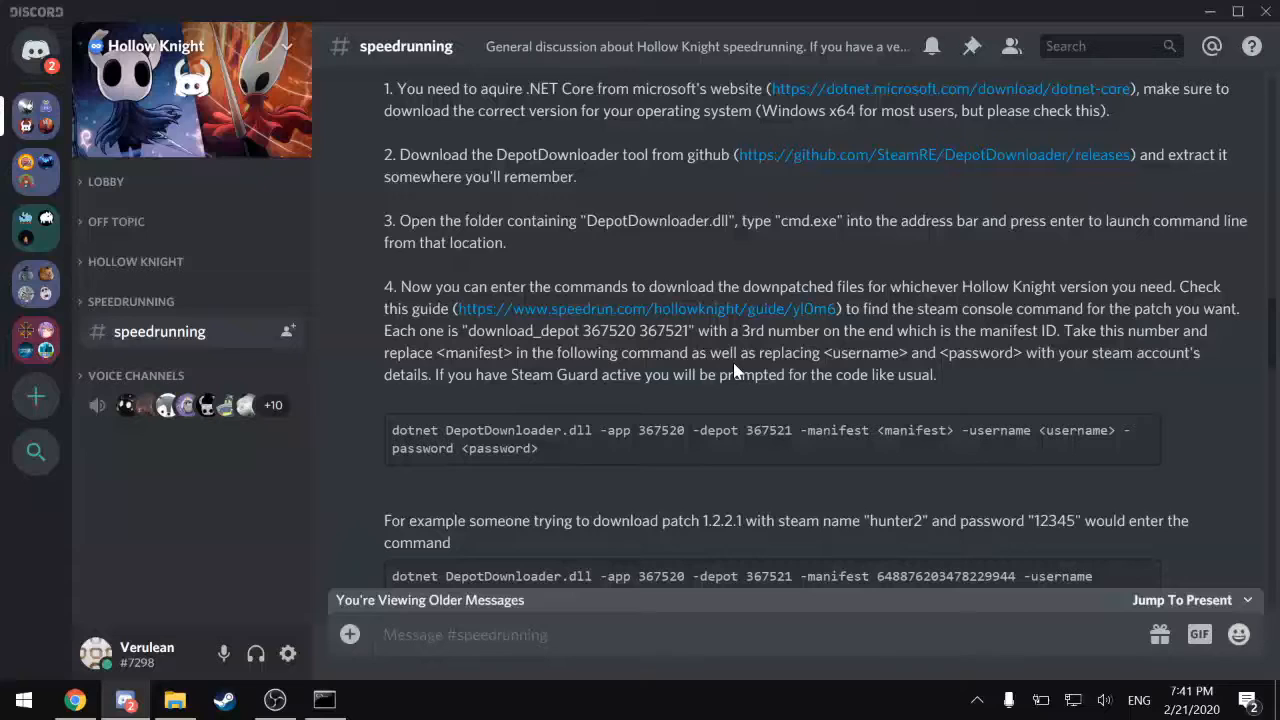
scroll("down", 3)
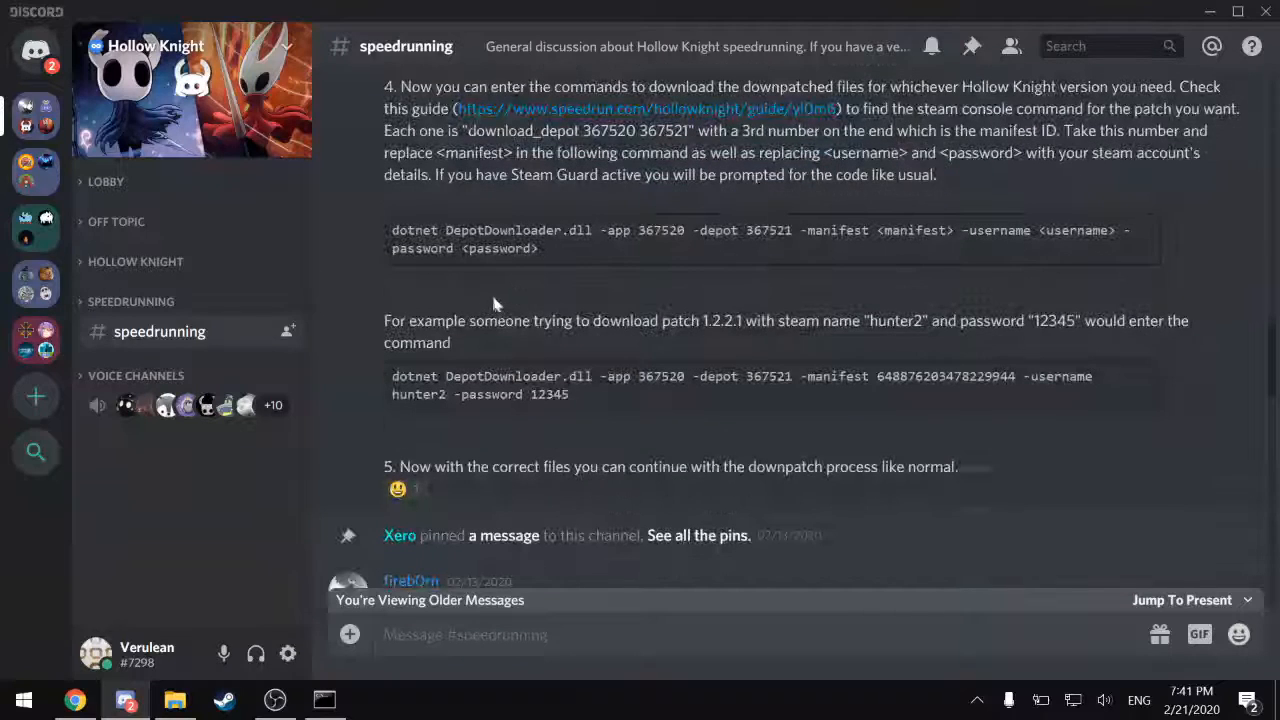
mouse_move(396, 267)
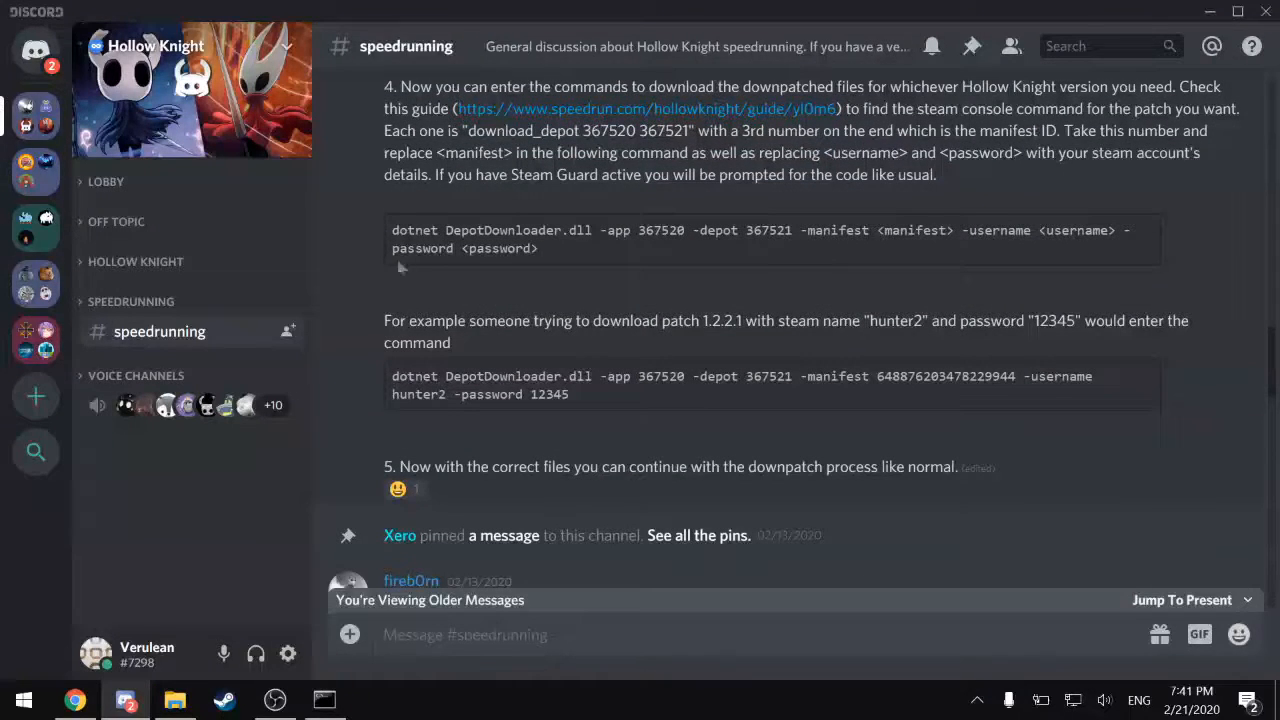
mouse_move(555, 253)
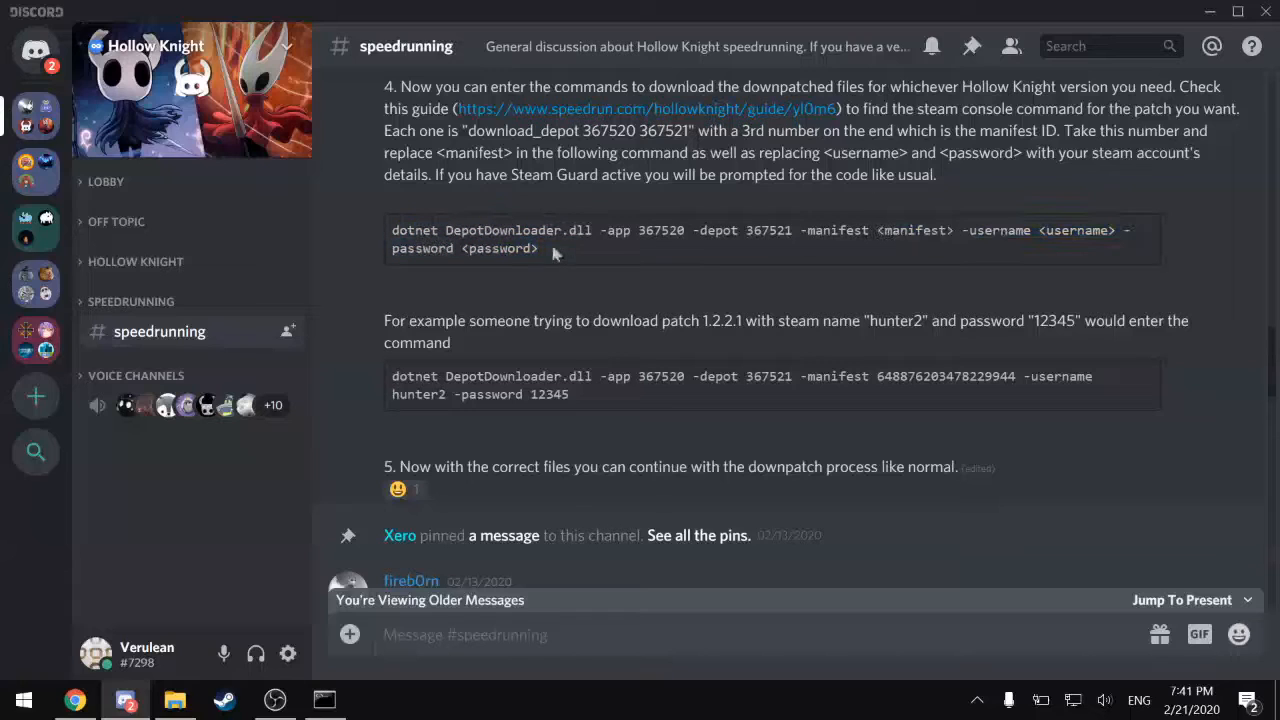
mouse_move(737, 230)
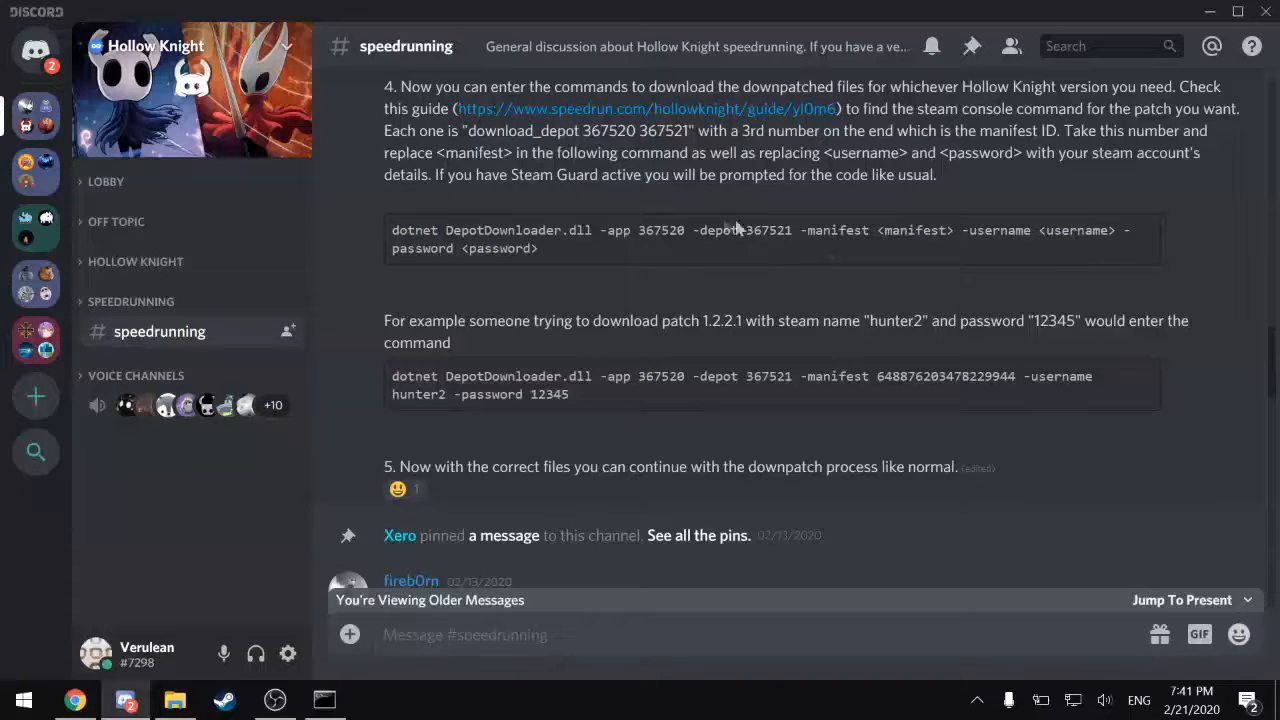
double_click(645, 230)
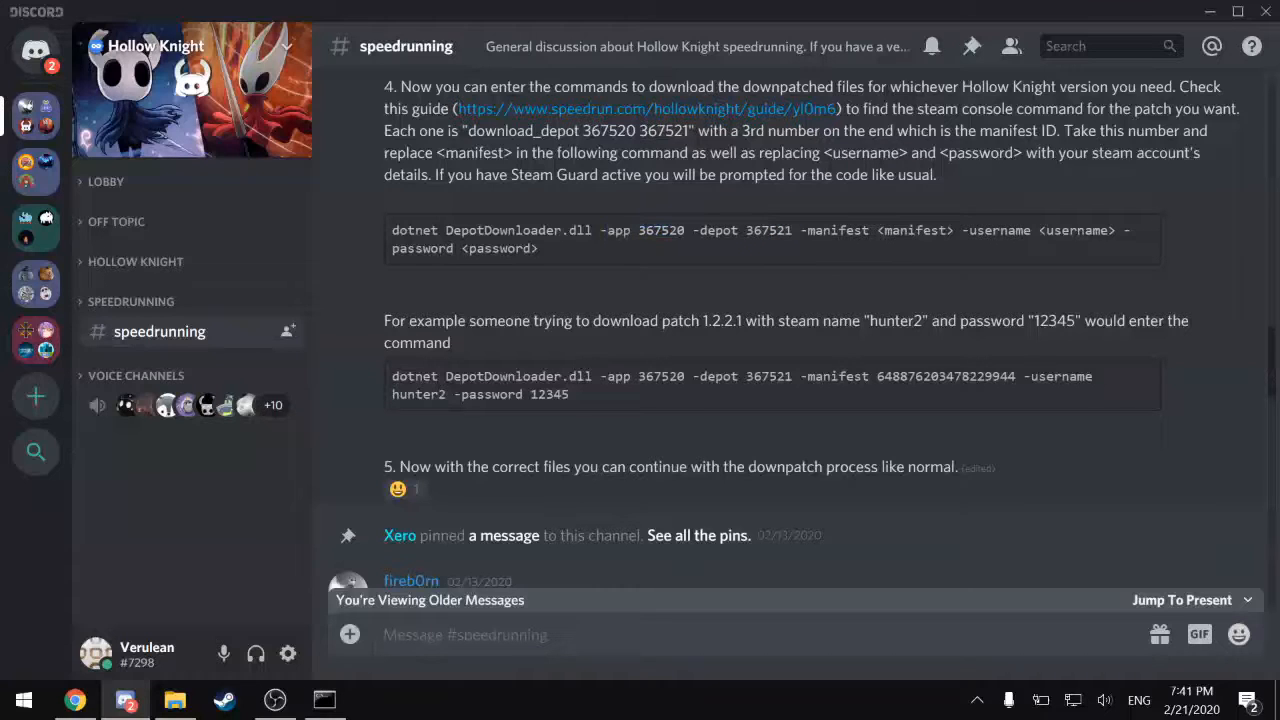
mouse_move(869, 257)
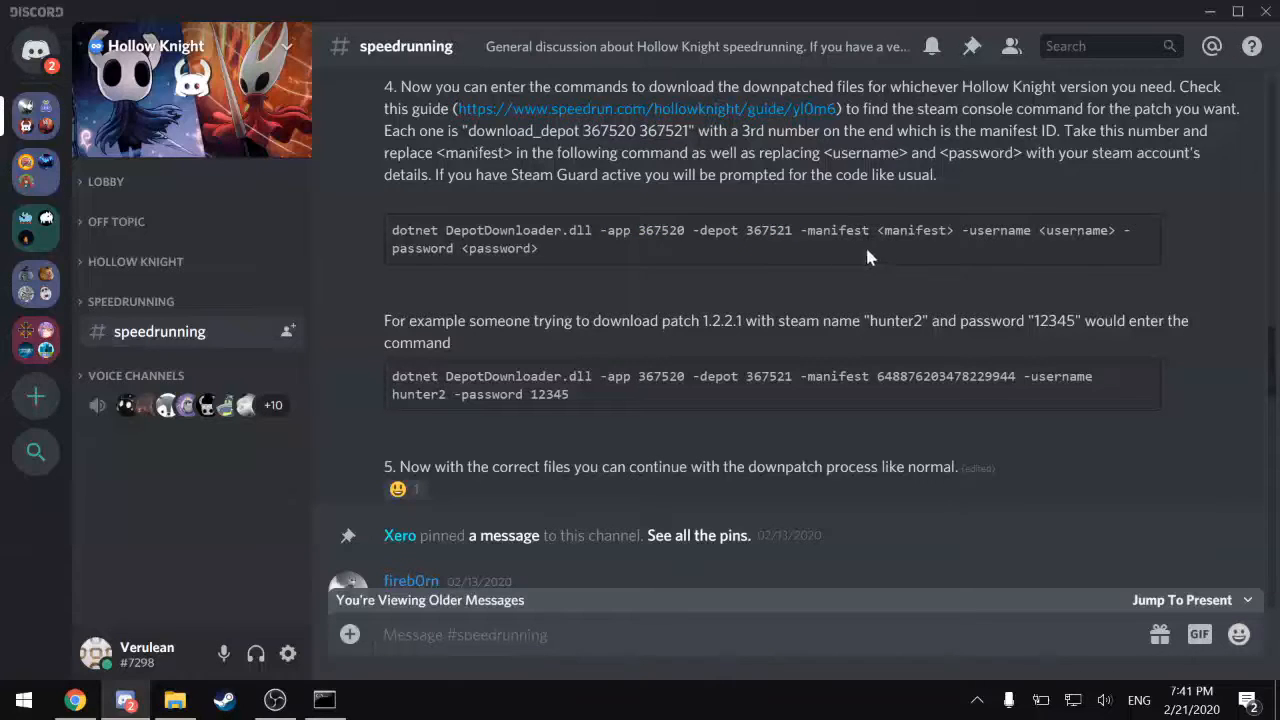
mouse_move(995, 250)
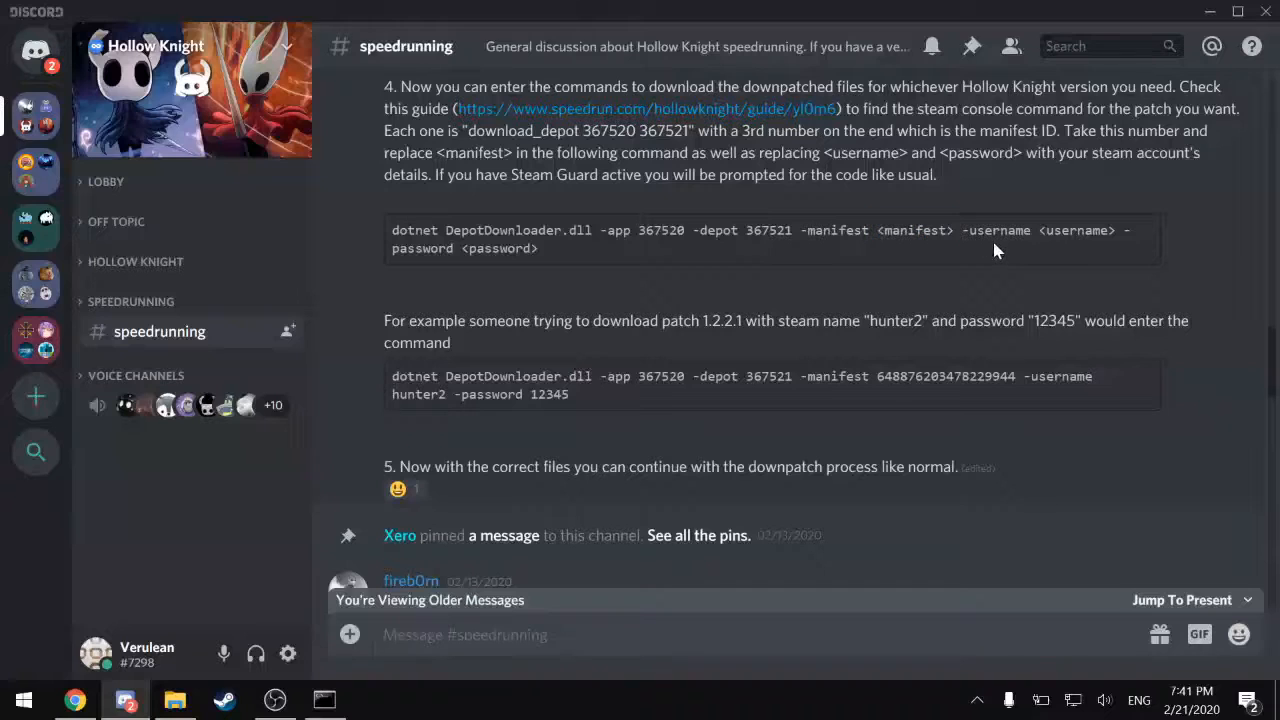
mouse_move(770, 120)
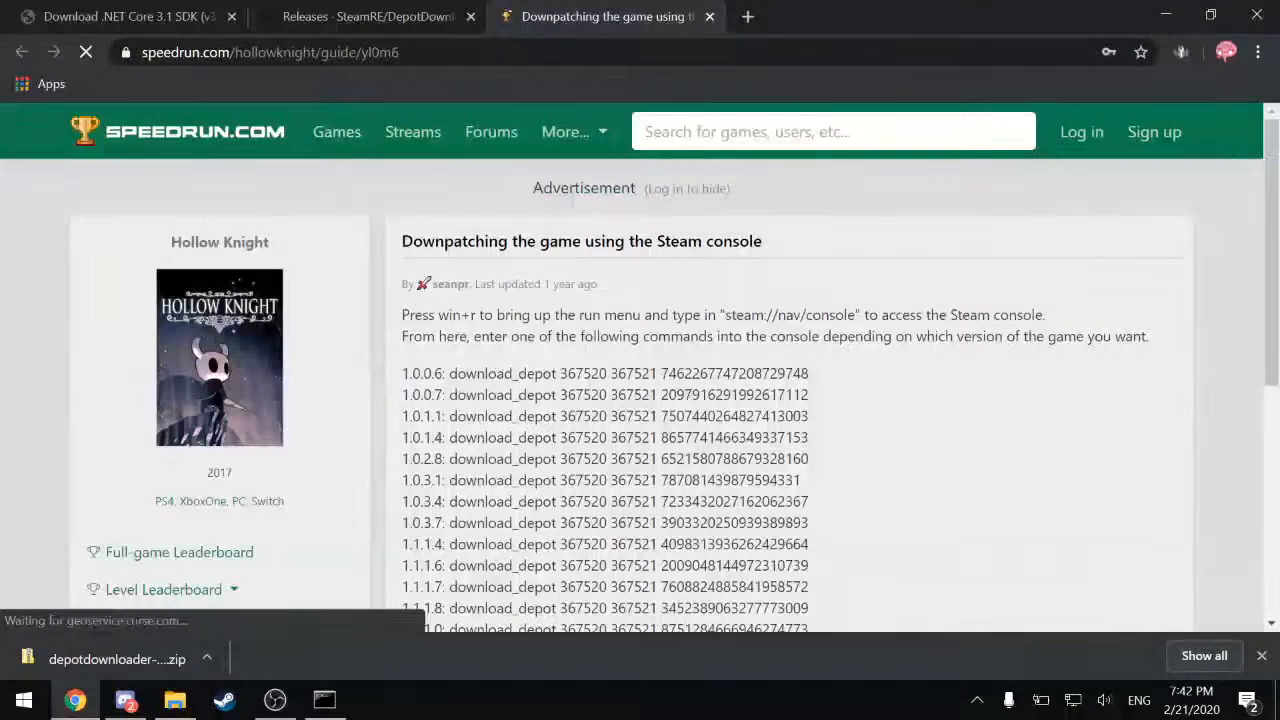
- Scroll the speedrun.com guide listing download_depot manifest IDs for each Hollow Knight version
scroll("down", 3)
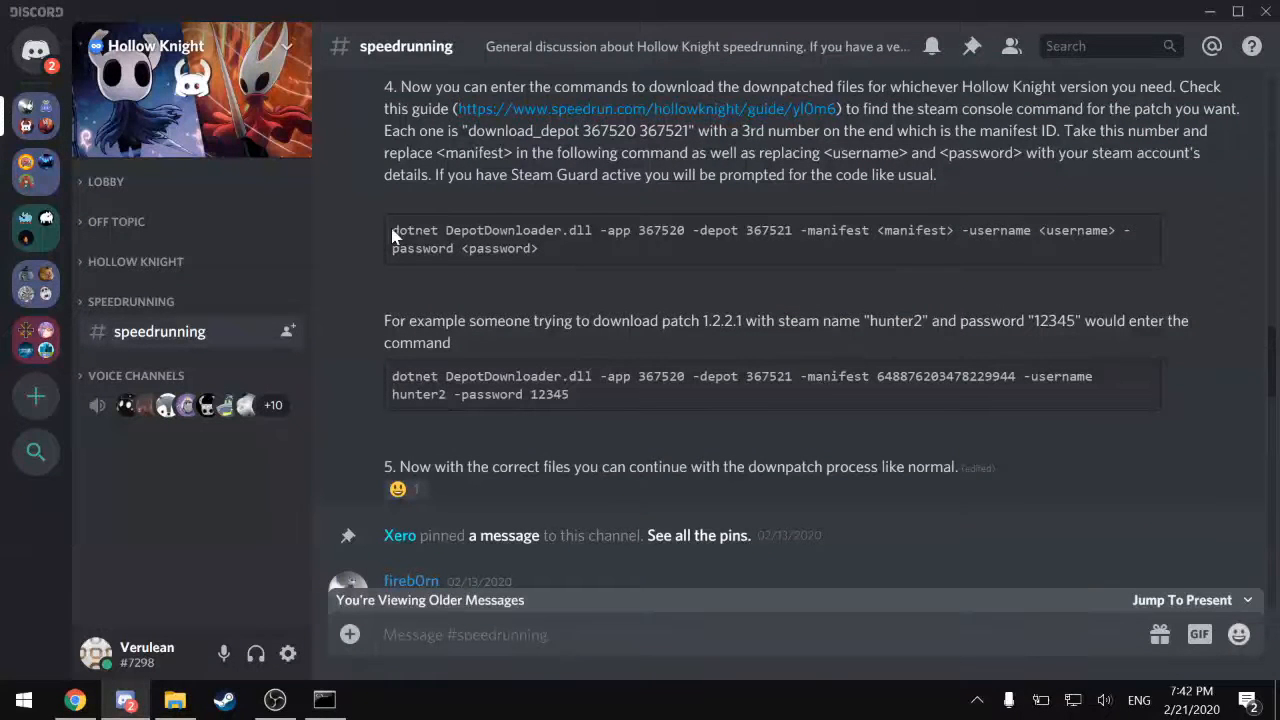
- Copy 'dotnet DepotDownloader.dll -app 367520 -depot 367521 -manifest' and select the 1.2.1.0 manifest ID
left_click_drag(391, 230, 791, 230)
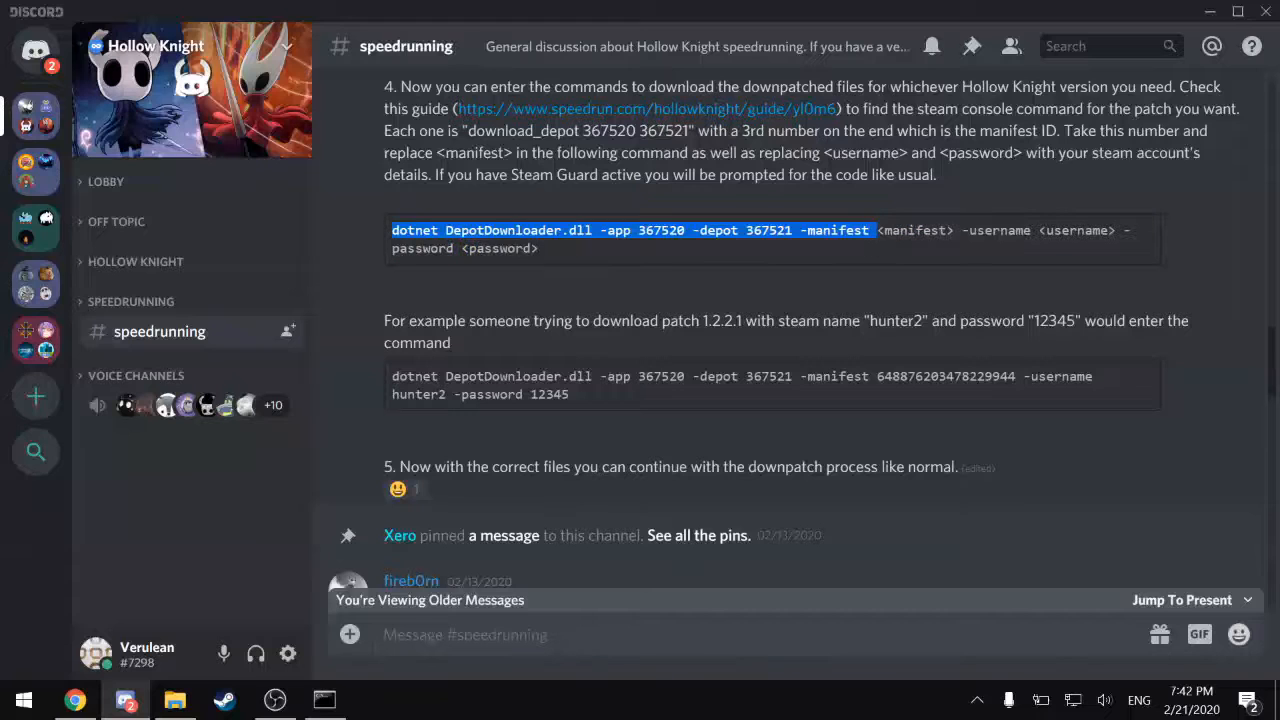
mouse_move(848, 259)
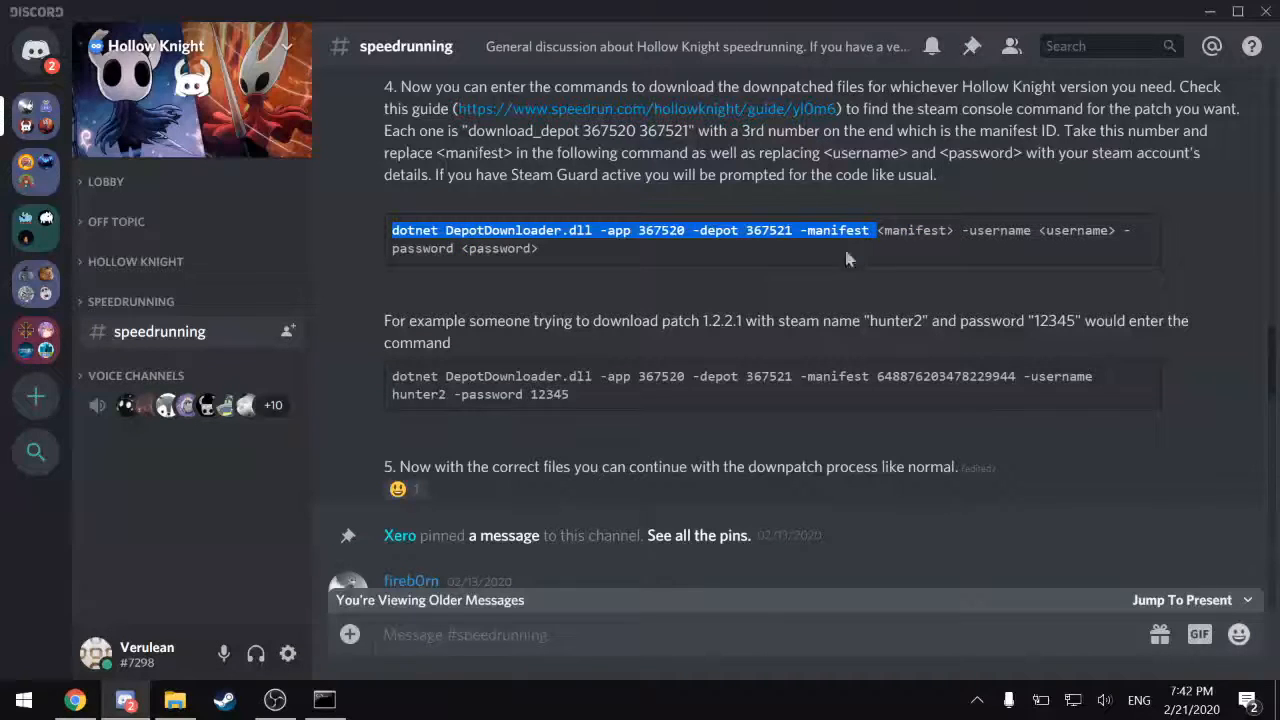
double_click(913, 230)
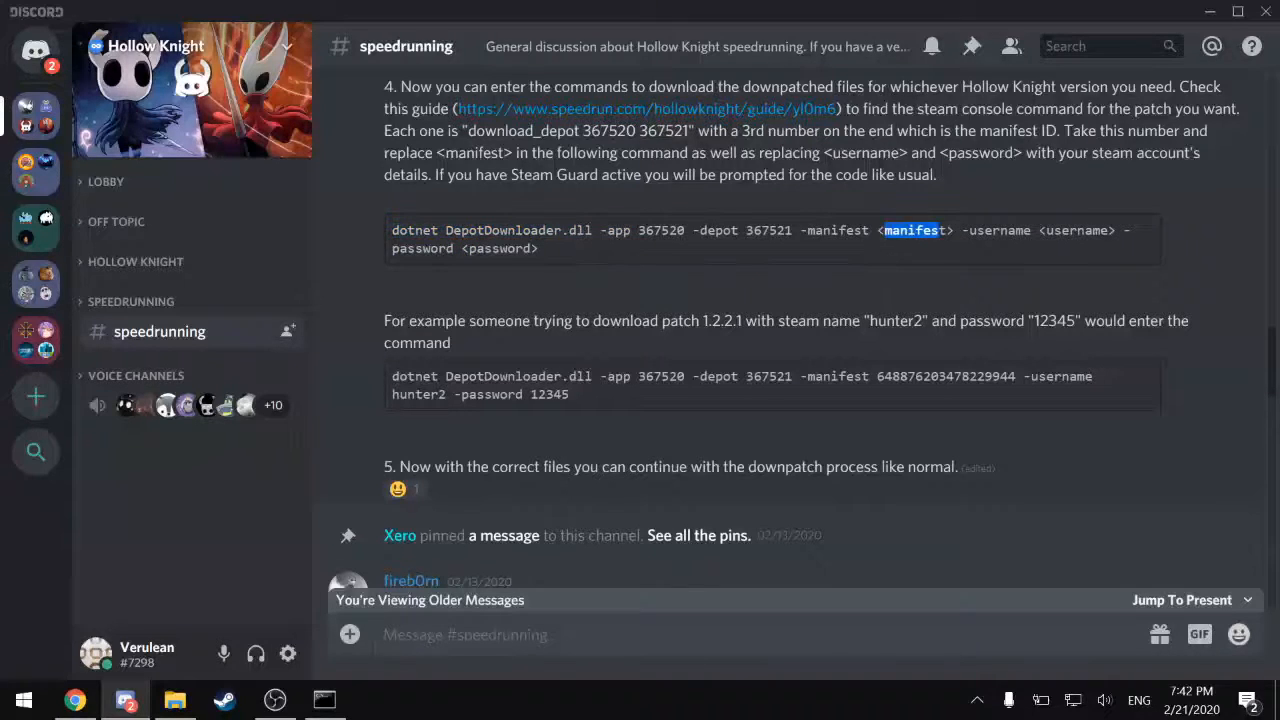
left_click(323, 700)
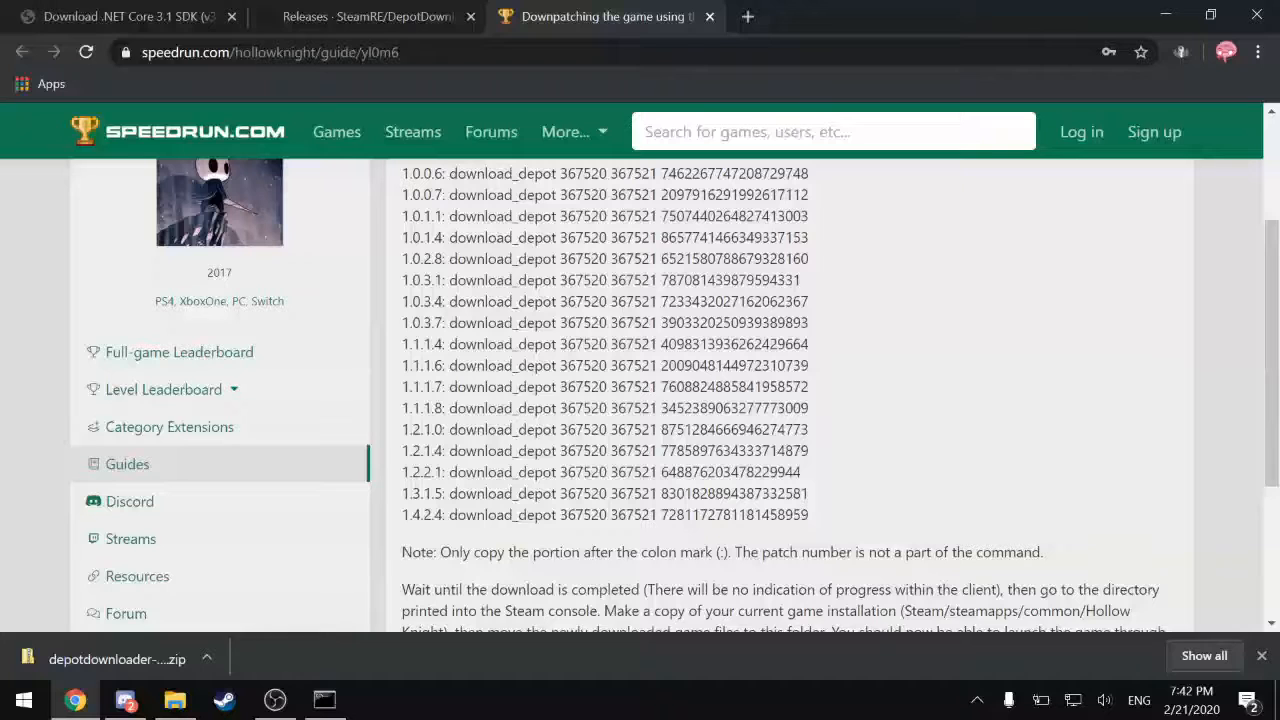
double_click(680, 429)
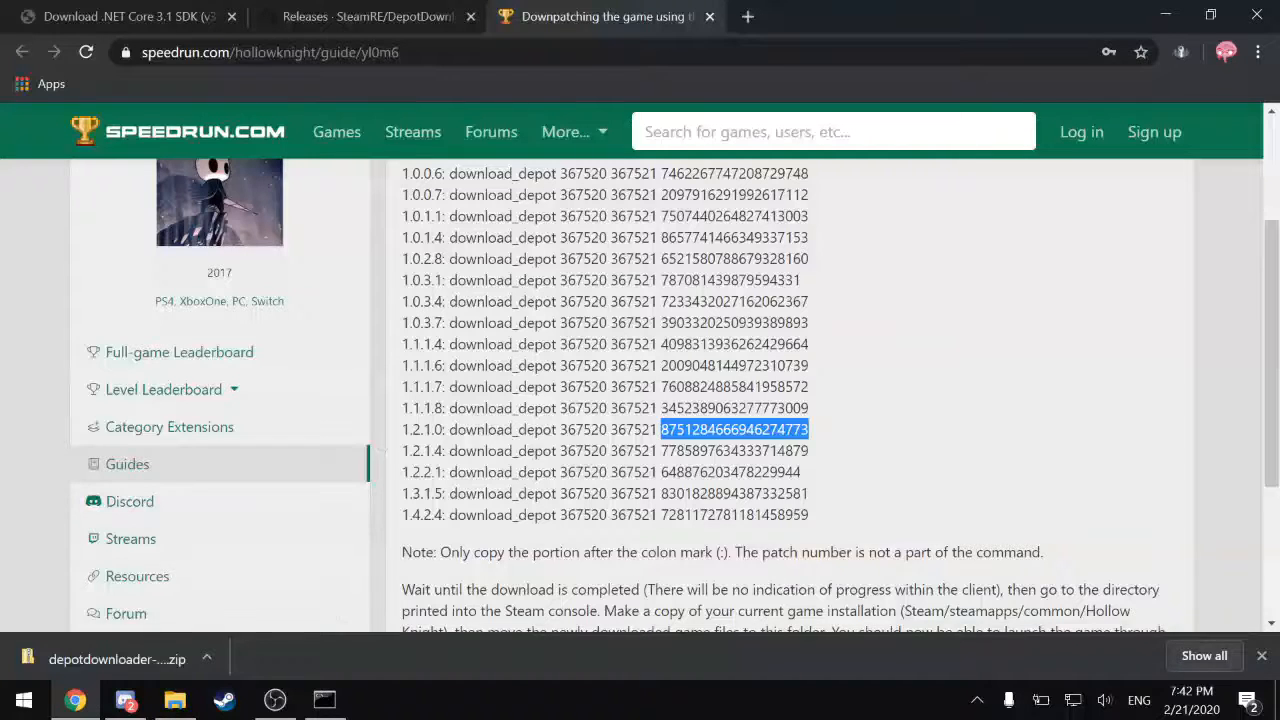
- Switch to the Command Prompt window to paste the copied 1.2.1.0 manifest ID
left_click(324, 699)
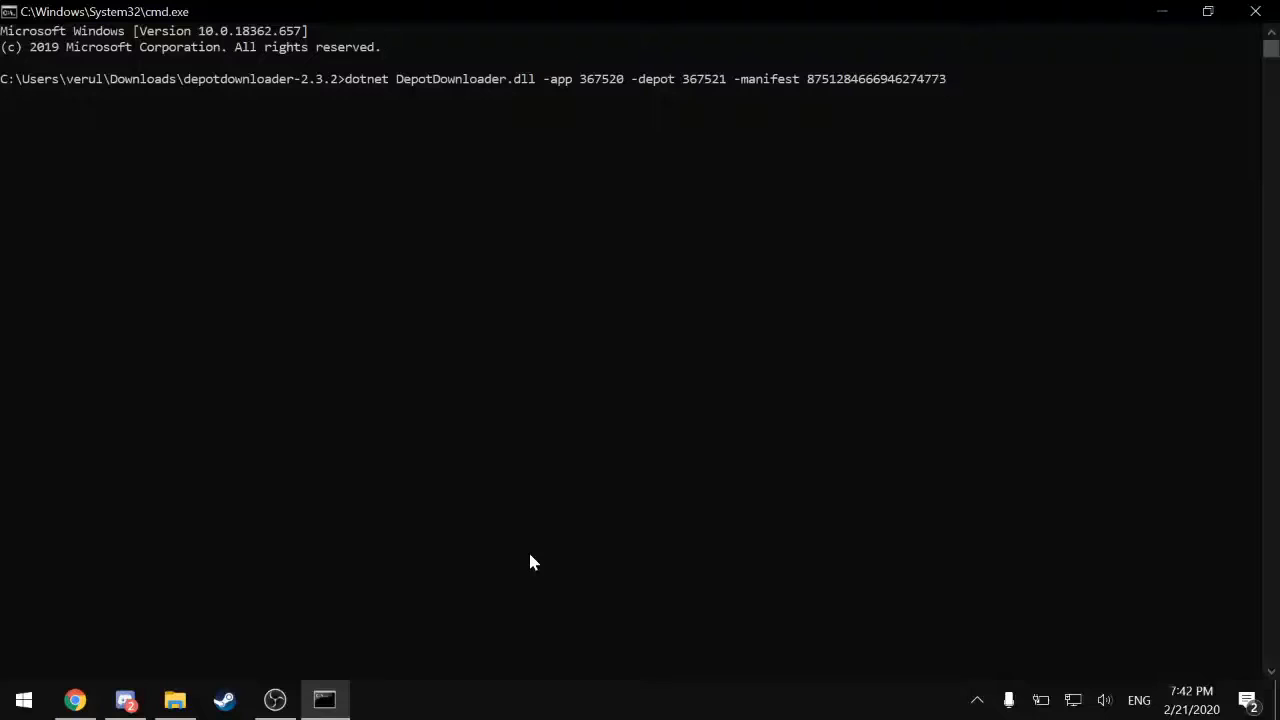
- Run the DepotDownloader command with -username and password, entering the Steam Guard code
type("-username -password")
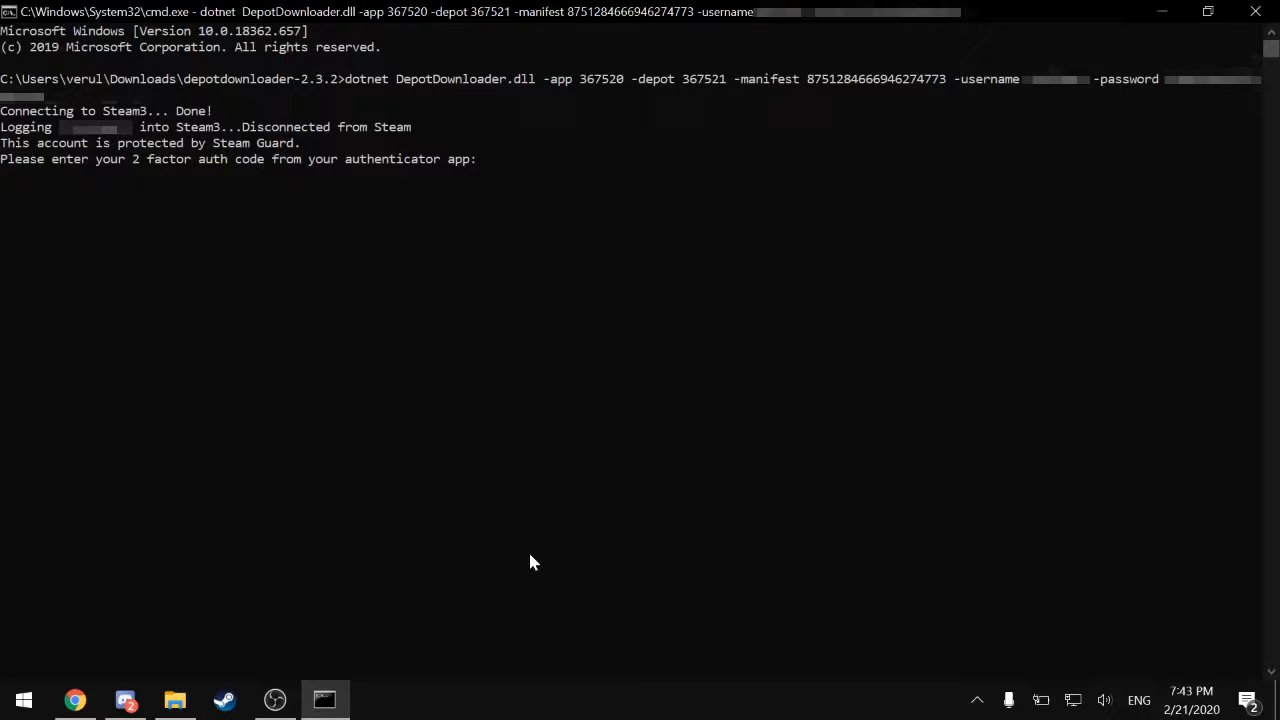
type("BG")
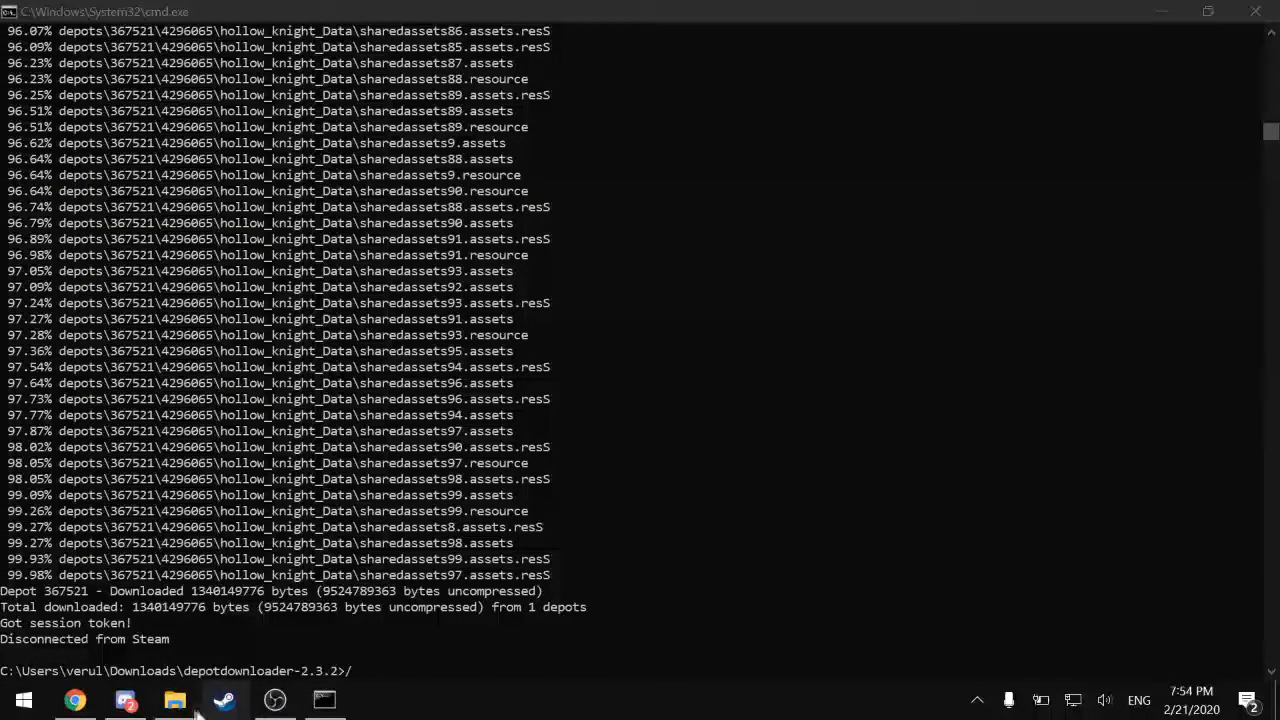
- Browse depots > 367521 > 4296065, copy hollow_knight_Data and hollow_knight.exe, then open Desktop
left_click(165, 699)
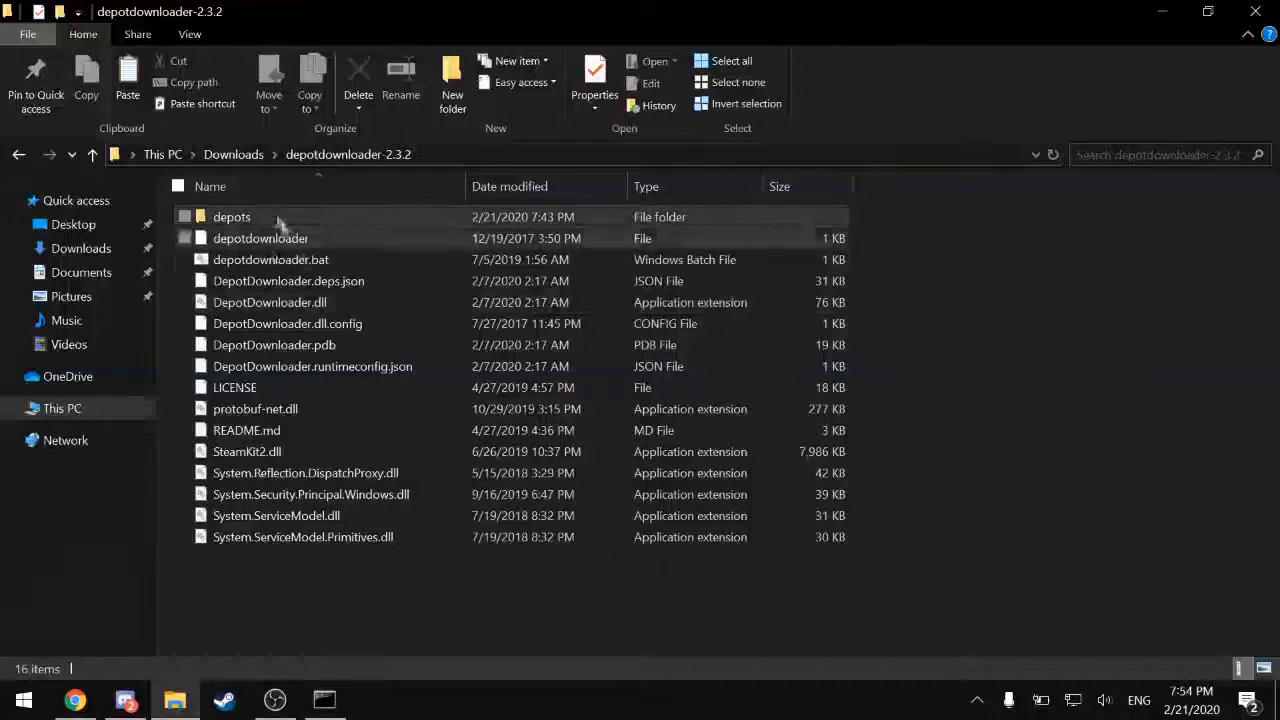
double_click(231, 216)
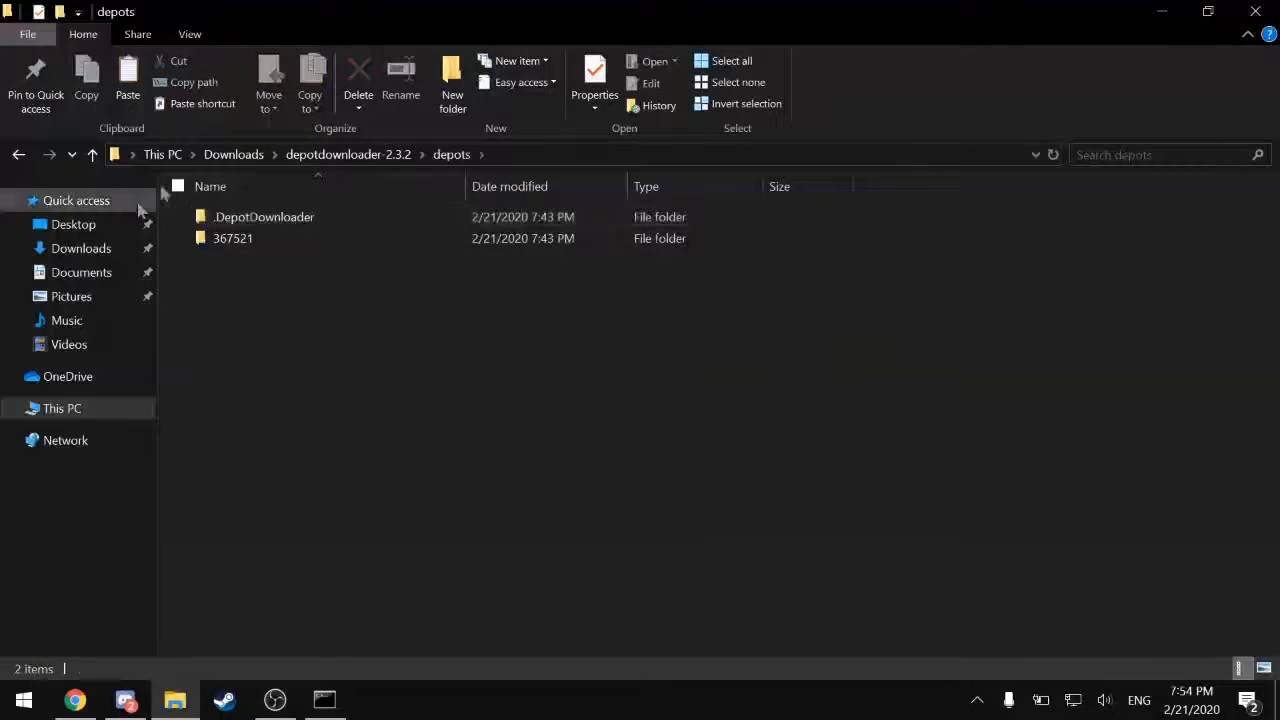
double_click(232, 238)
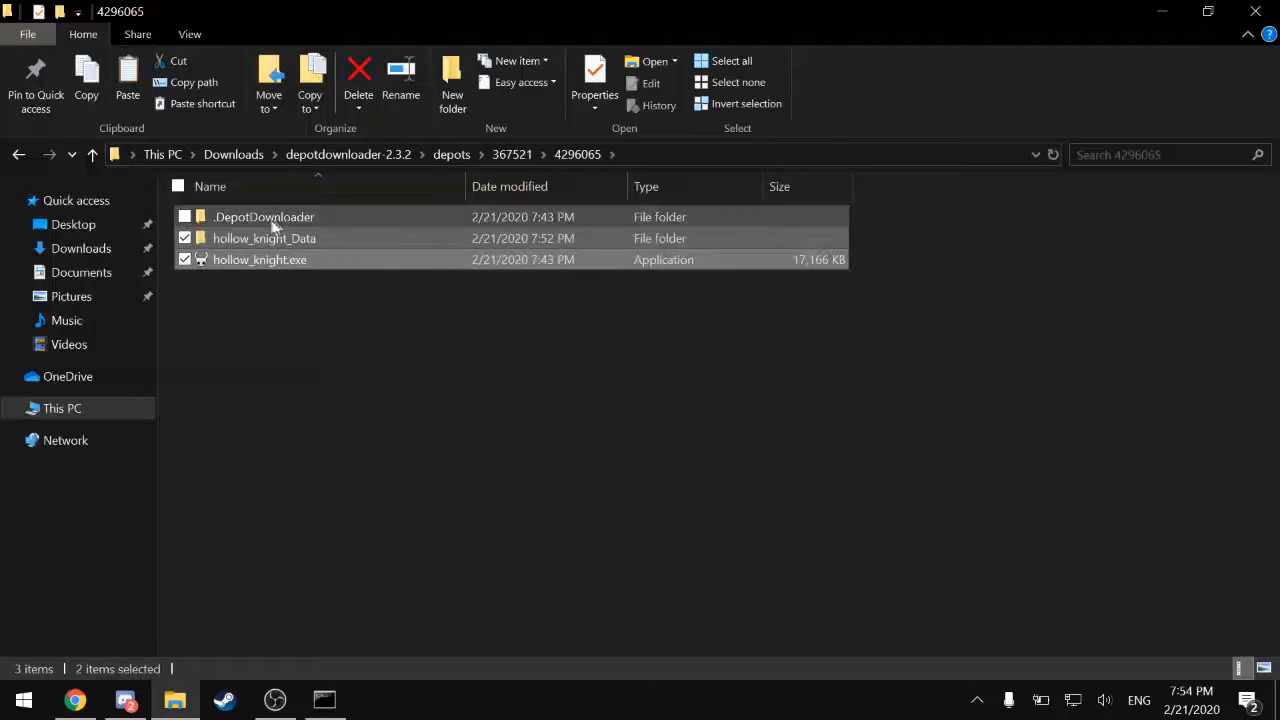
double_click(263, 216)
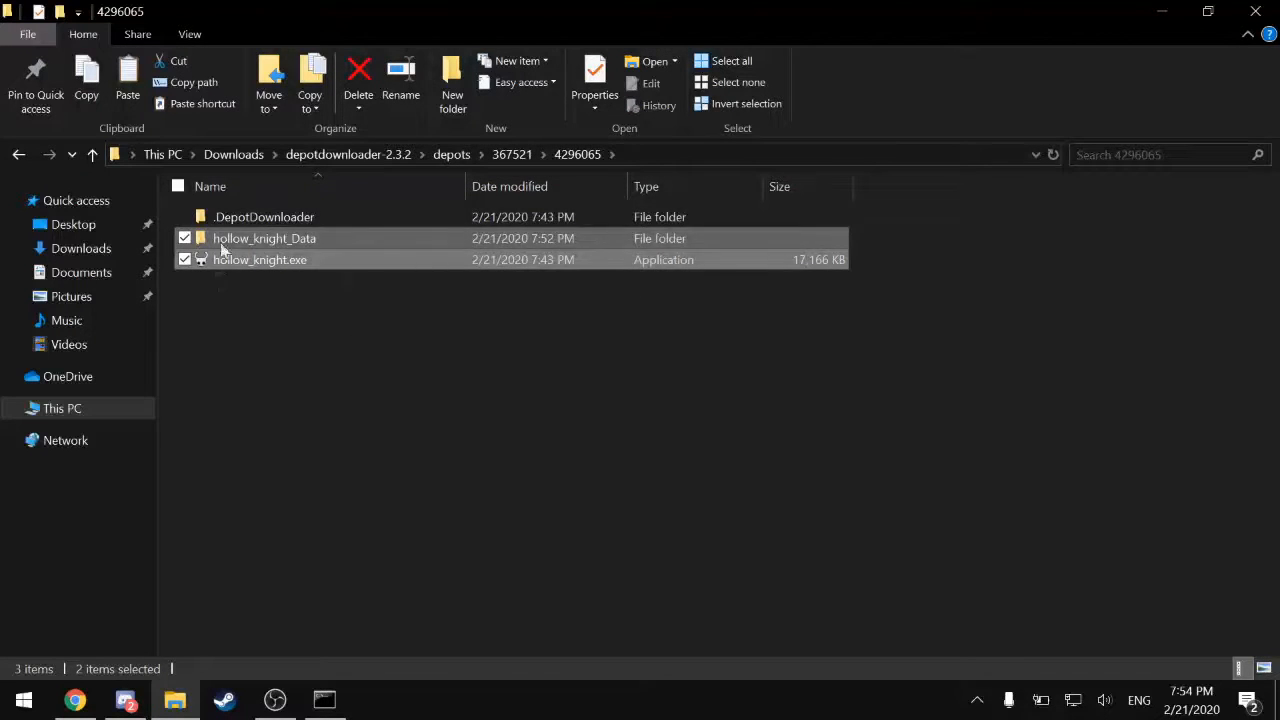
mouse_move(268, 238)
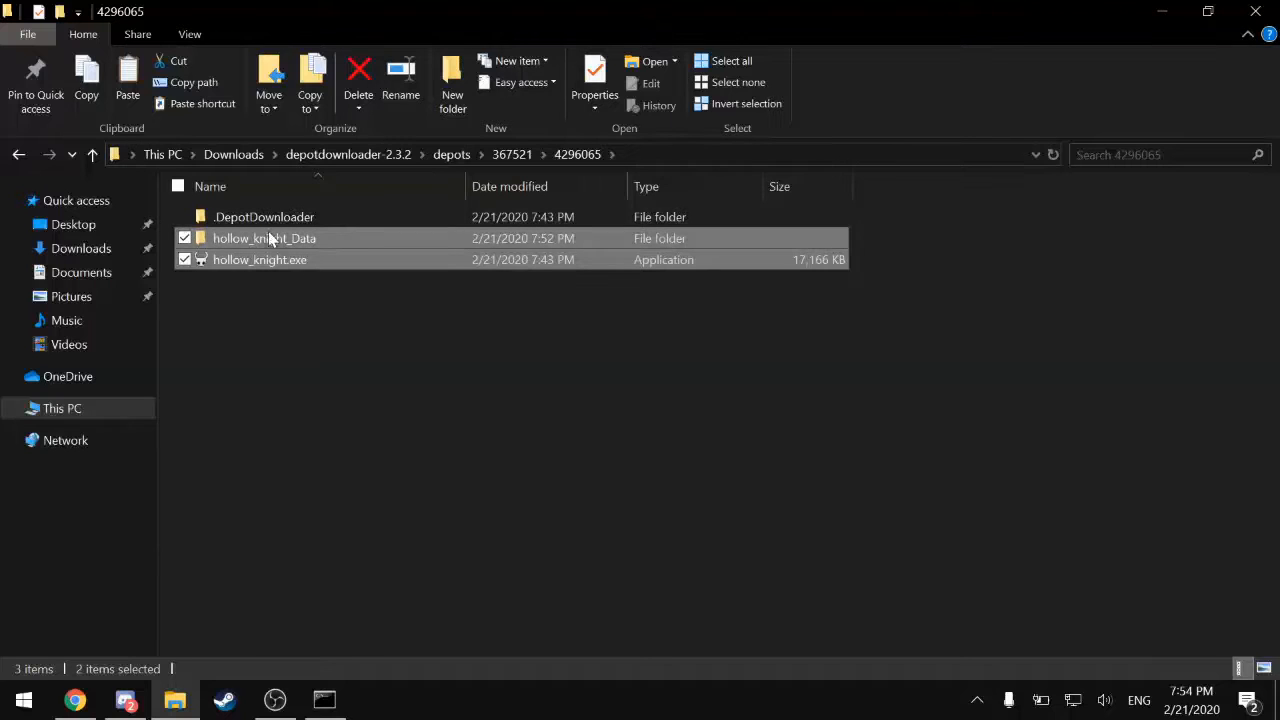
mouse_move(283, 318)
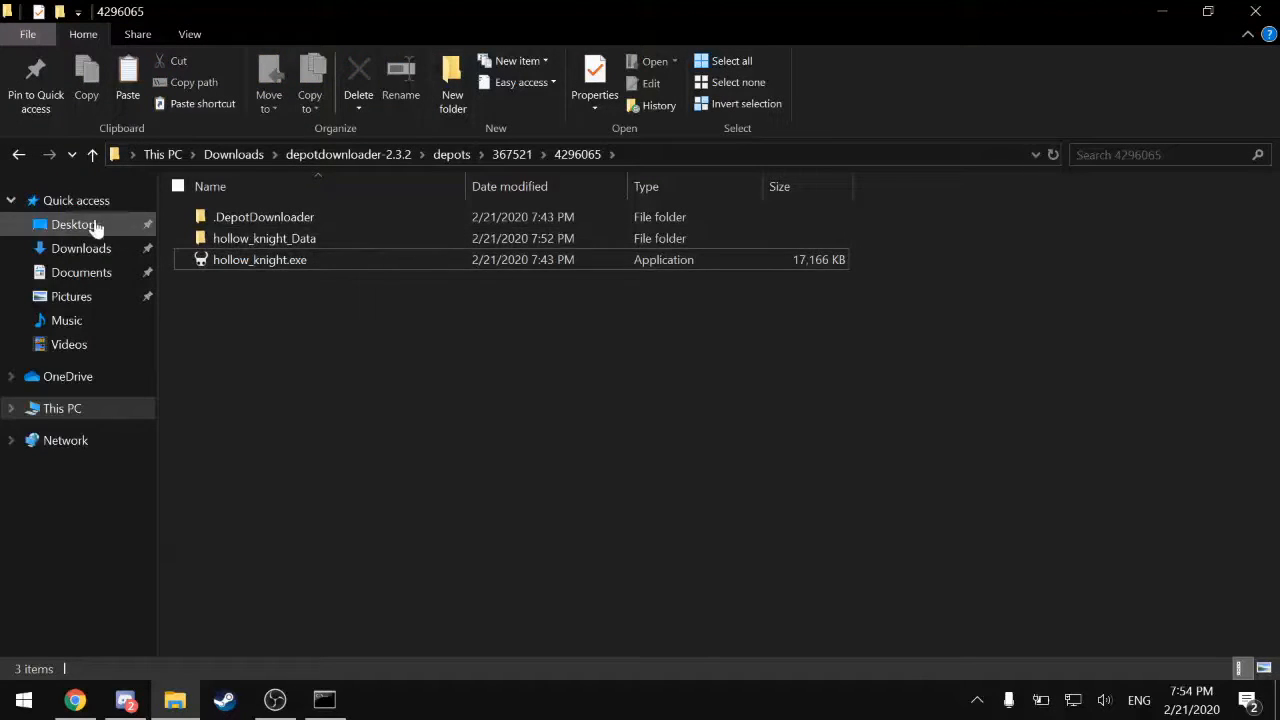
left_click(67, 224)
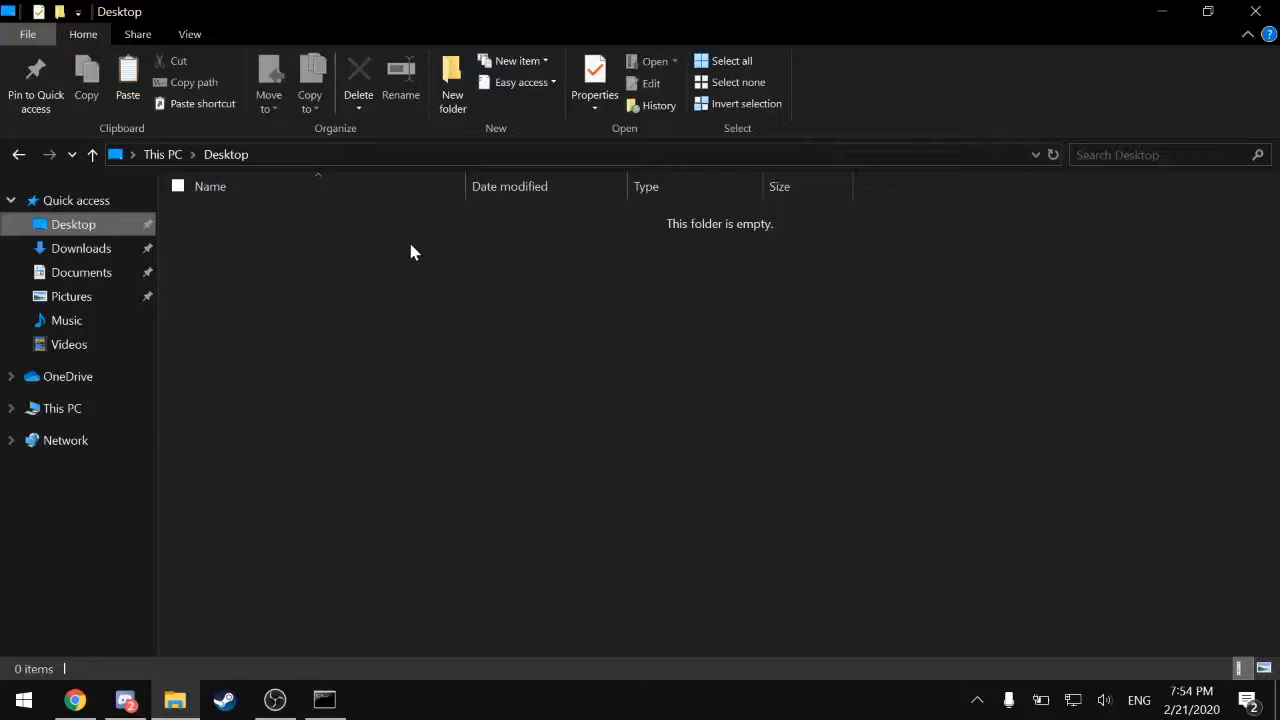
- Create a new folder named HK on the Desktop
left_click(452, 78)
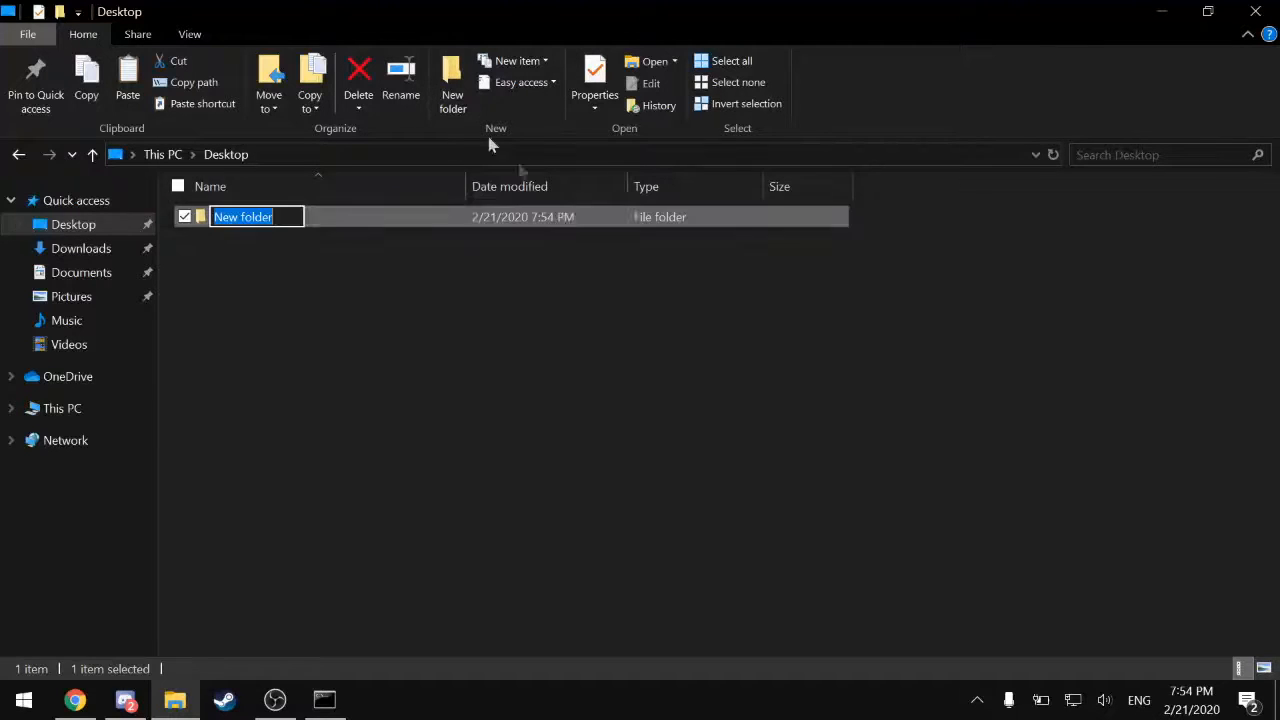
left_click(495, 320)
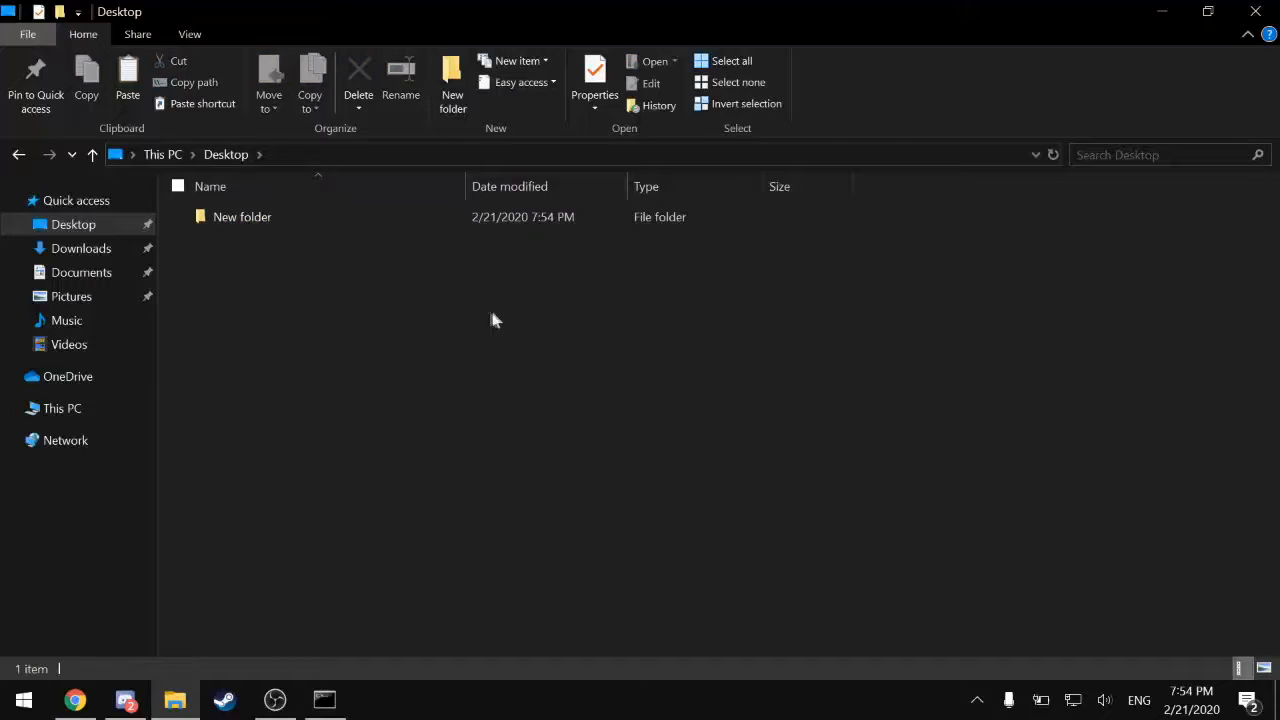
left_click(400, 80)
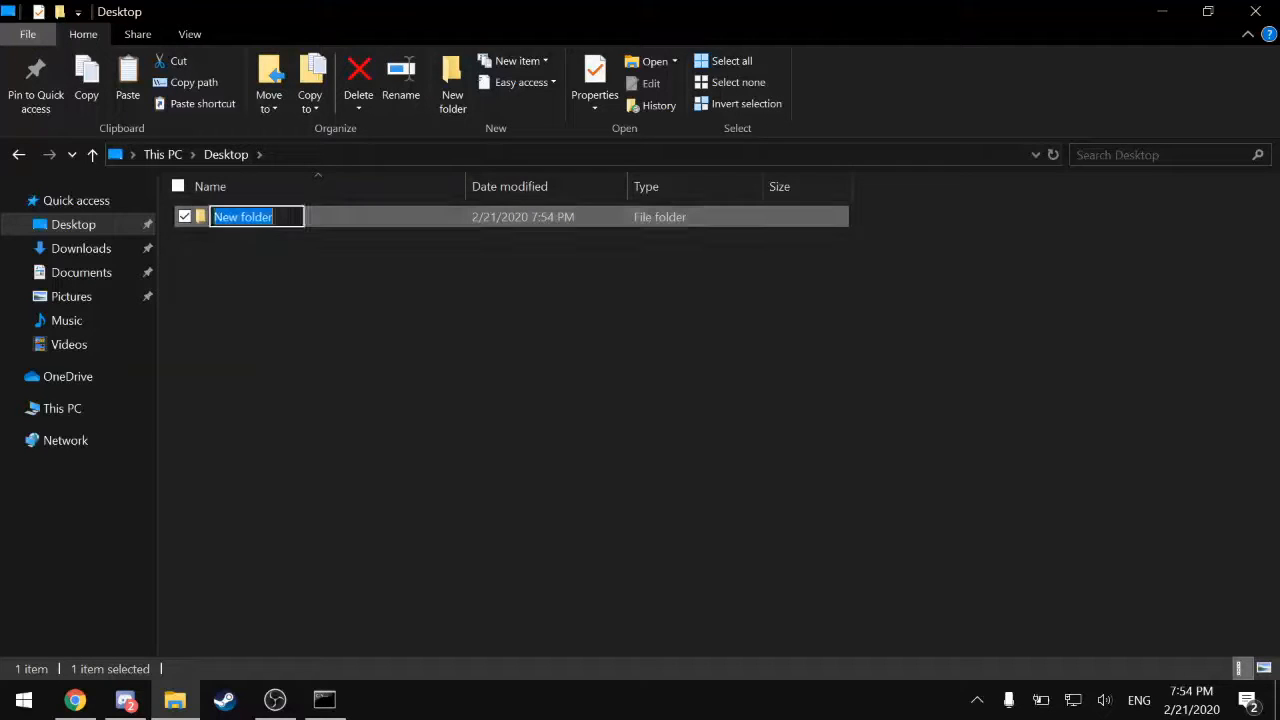
type("HK")
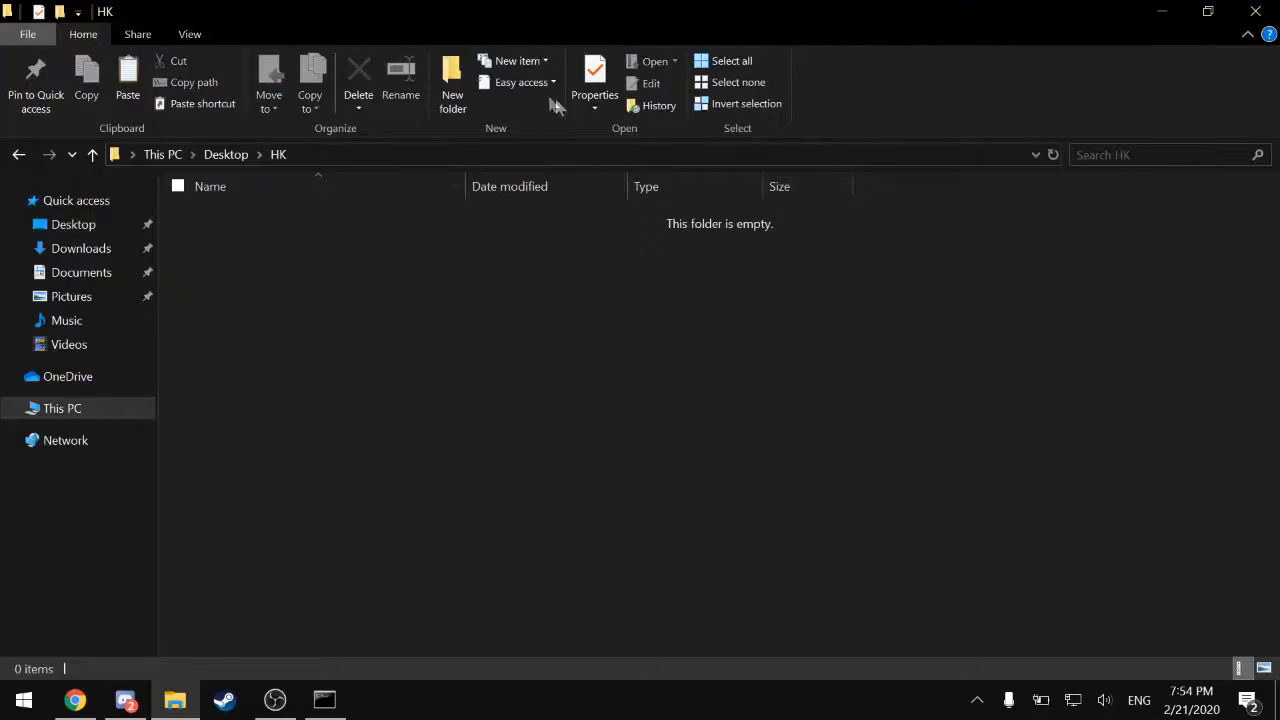
- Create a 1210 folder inside HK and open it
left_click(451, 80)
type("1210")
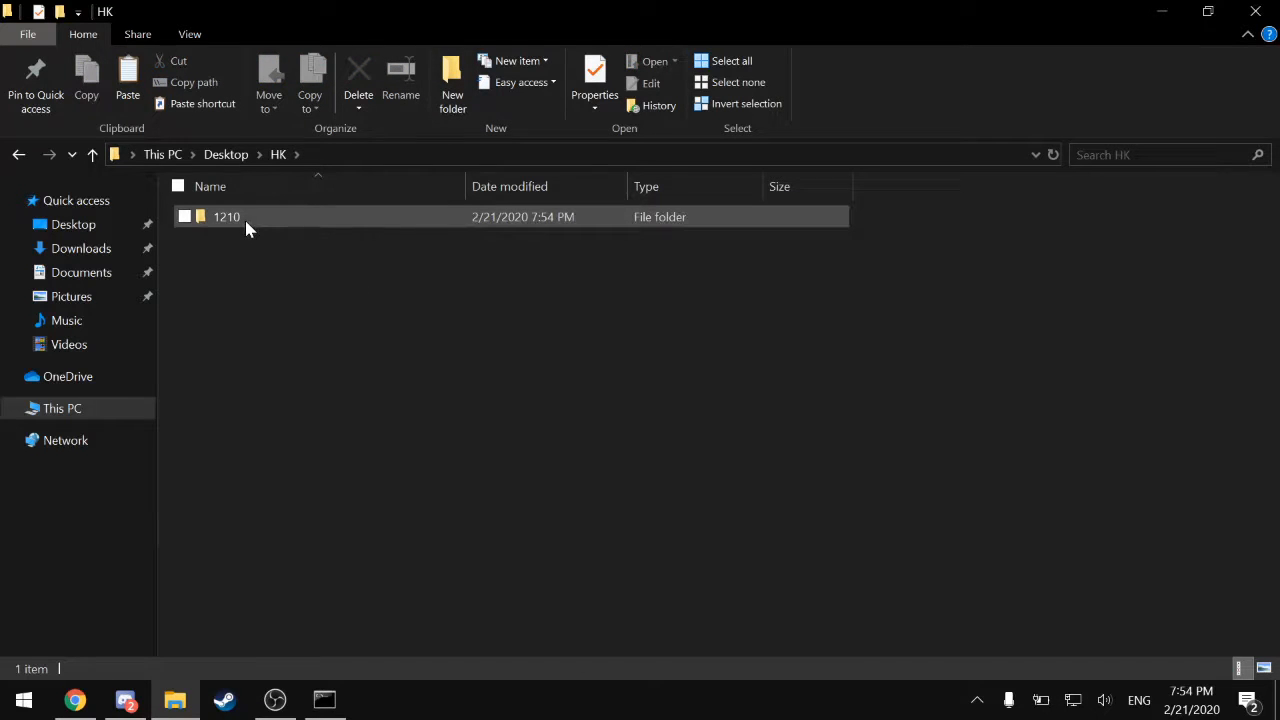
left_click(226, 217)
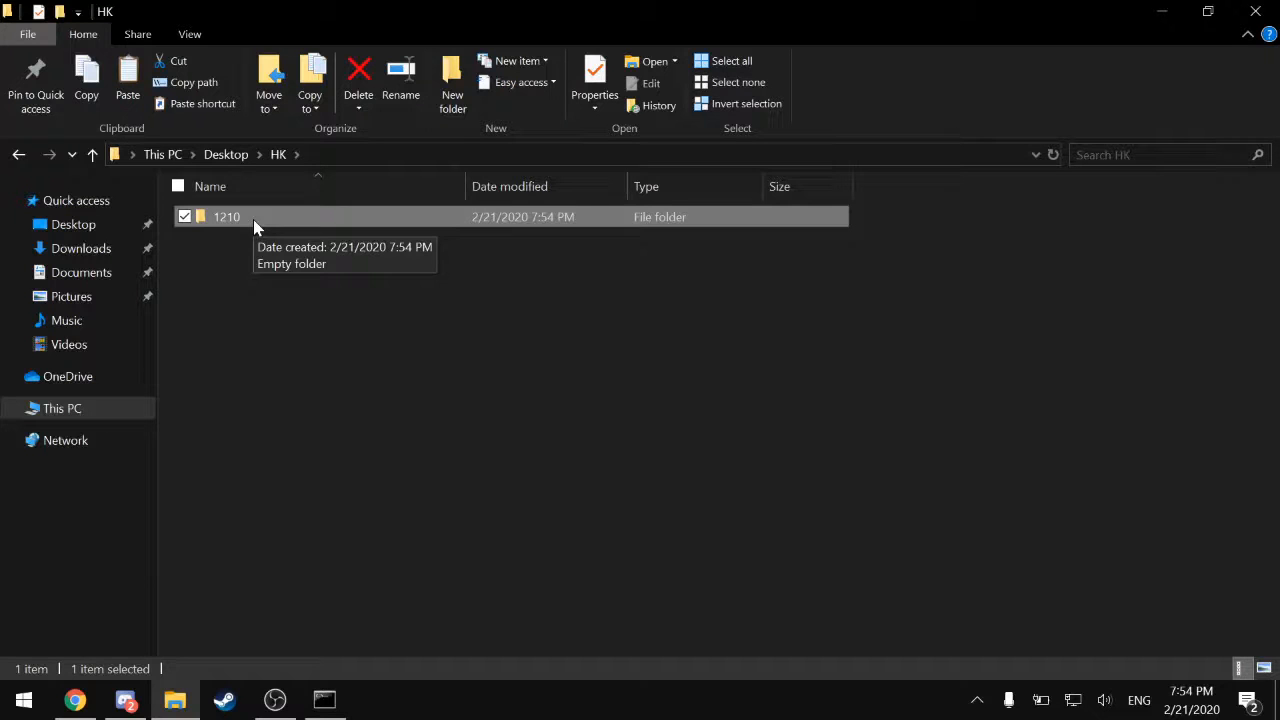
double_click(226, 216)
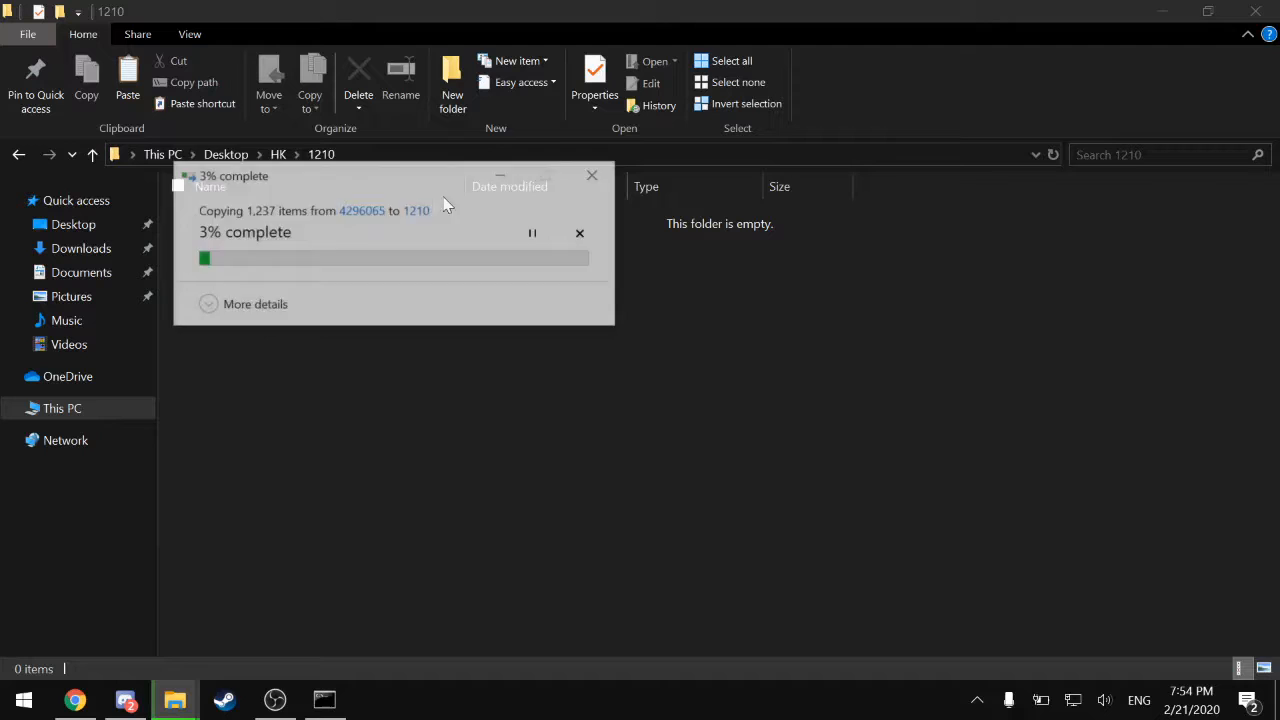
mouse_move(582, 410)
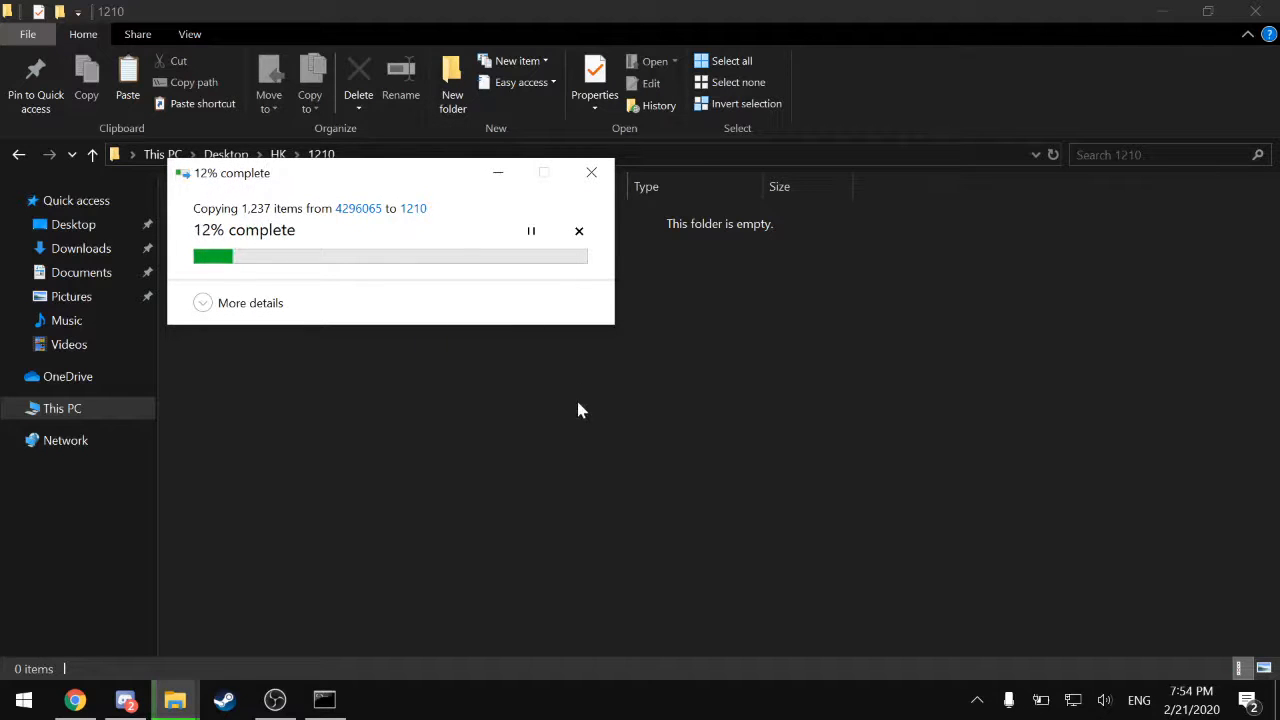
mouse_move(570, 451)
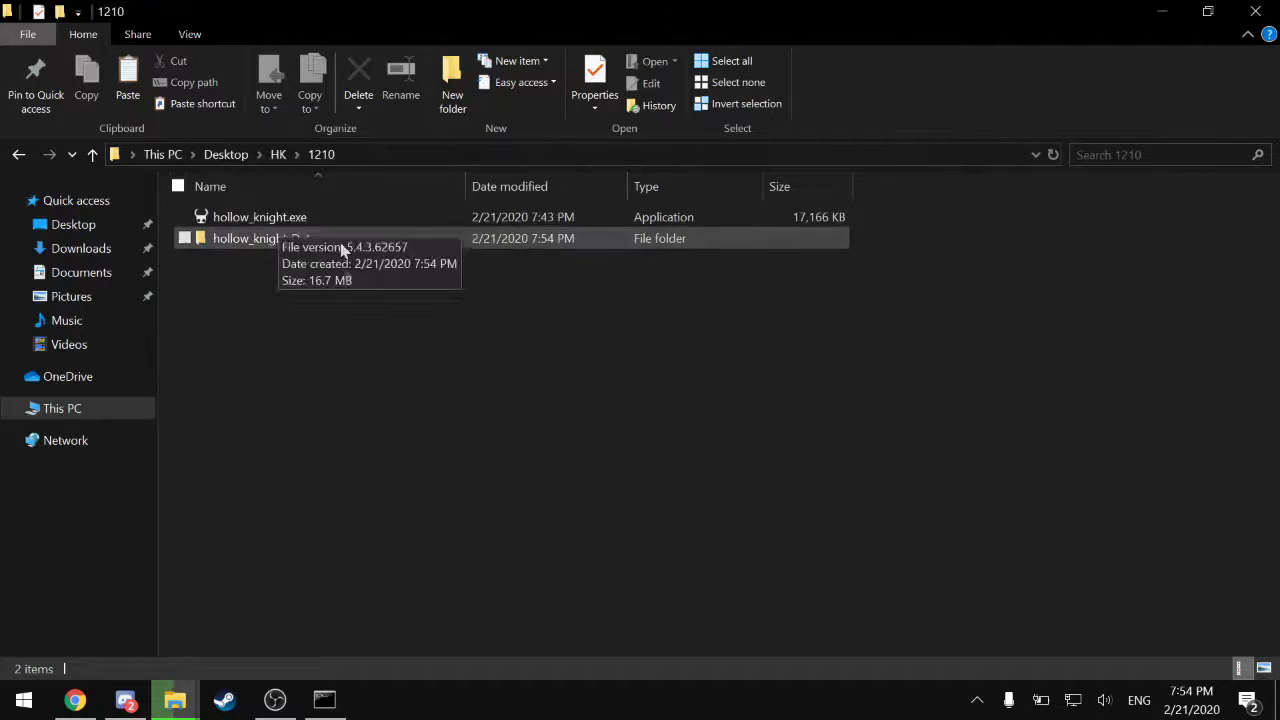
mouse_move(373, 117)
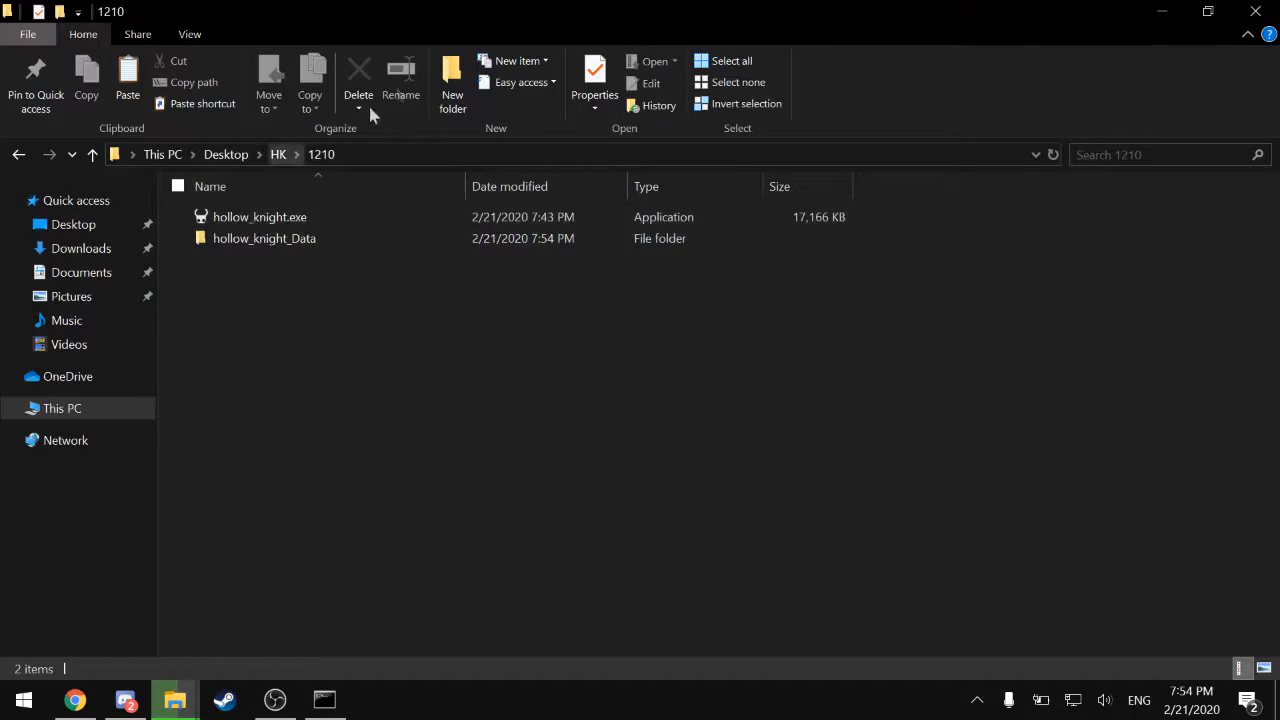
- Create a new text document named steam_appid.txt in 1210, checking the view's file extension setting
right_click(400, 283)
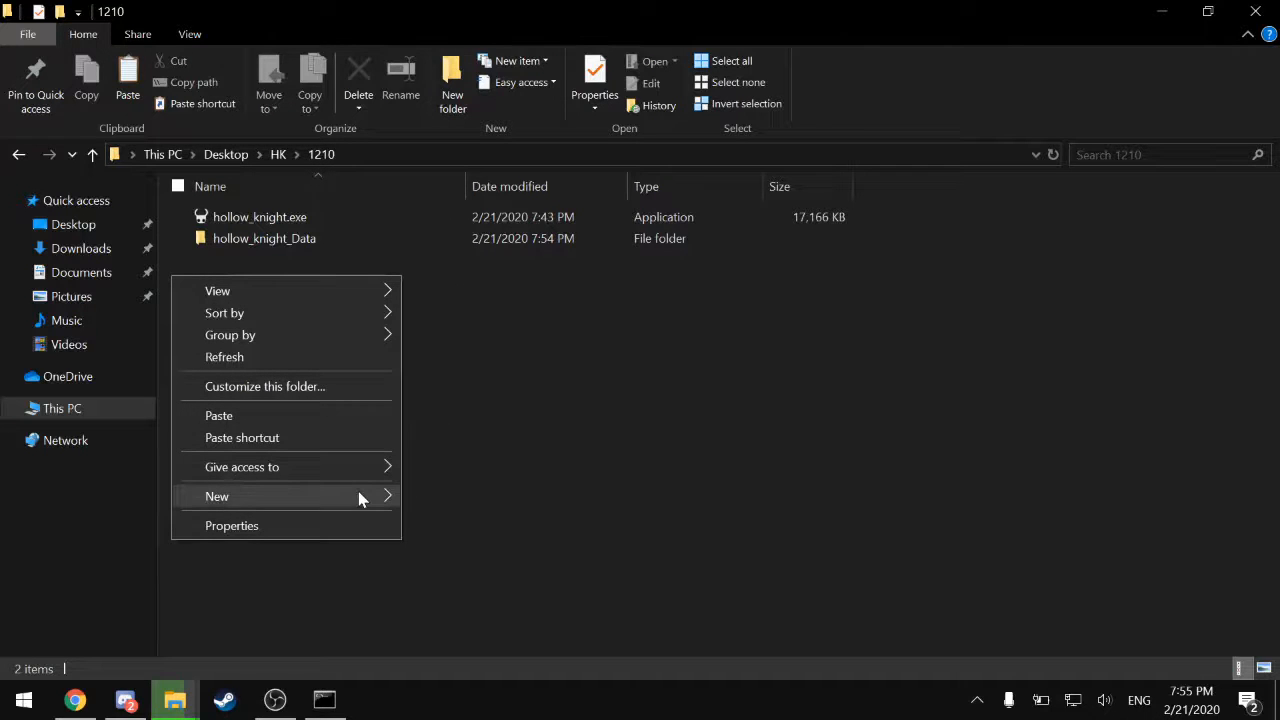
left_click(217, 496)
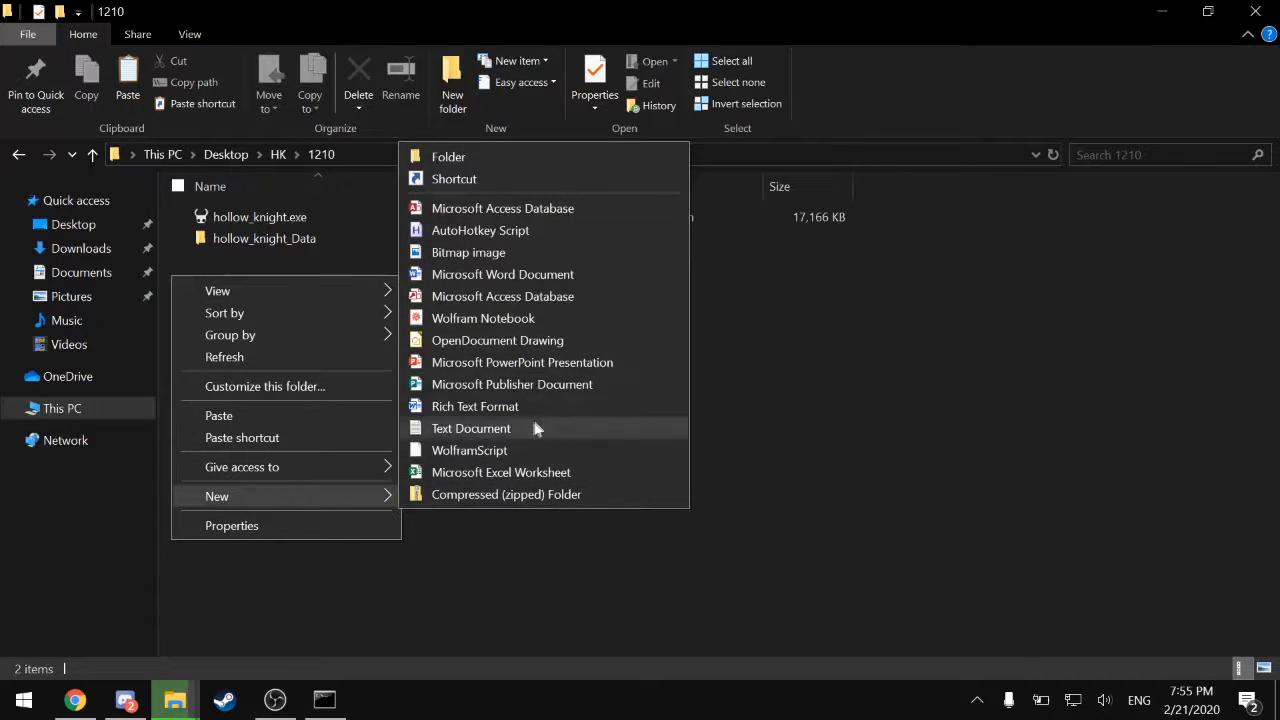
left_click(470, 428)
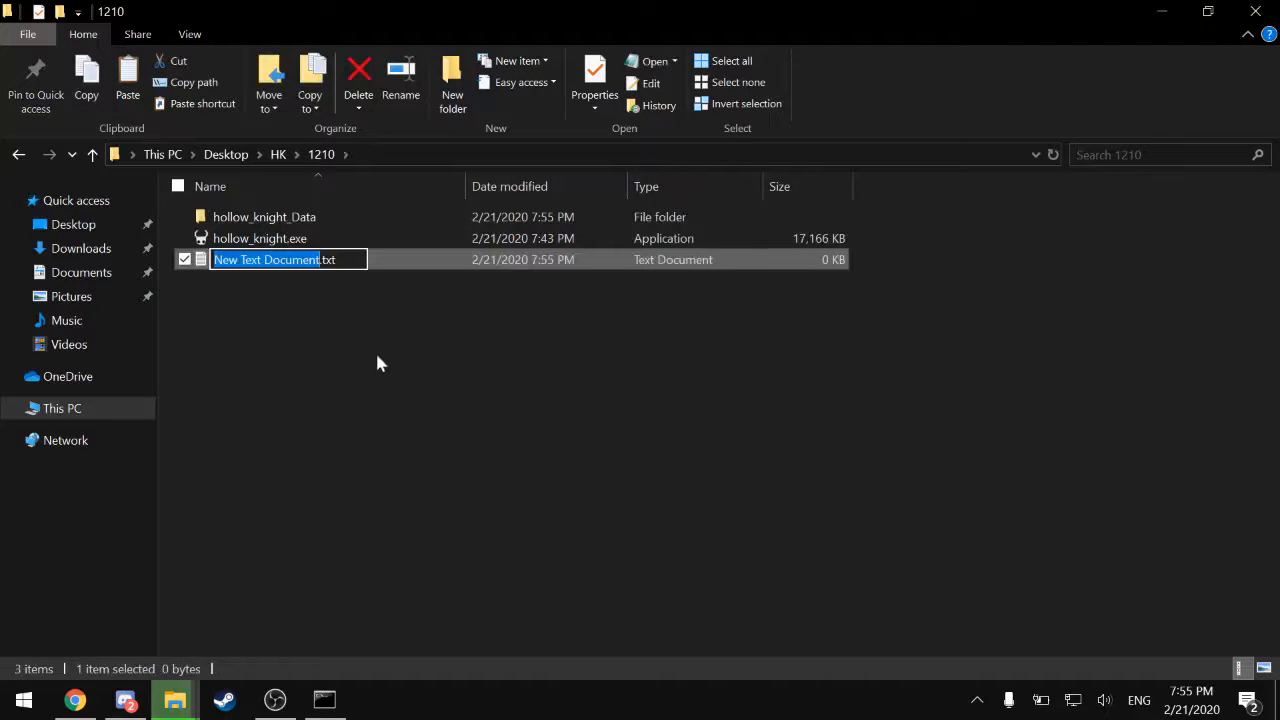
type("steam_appid.txt")
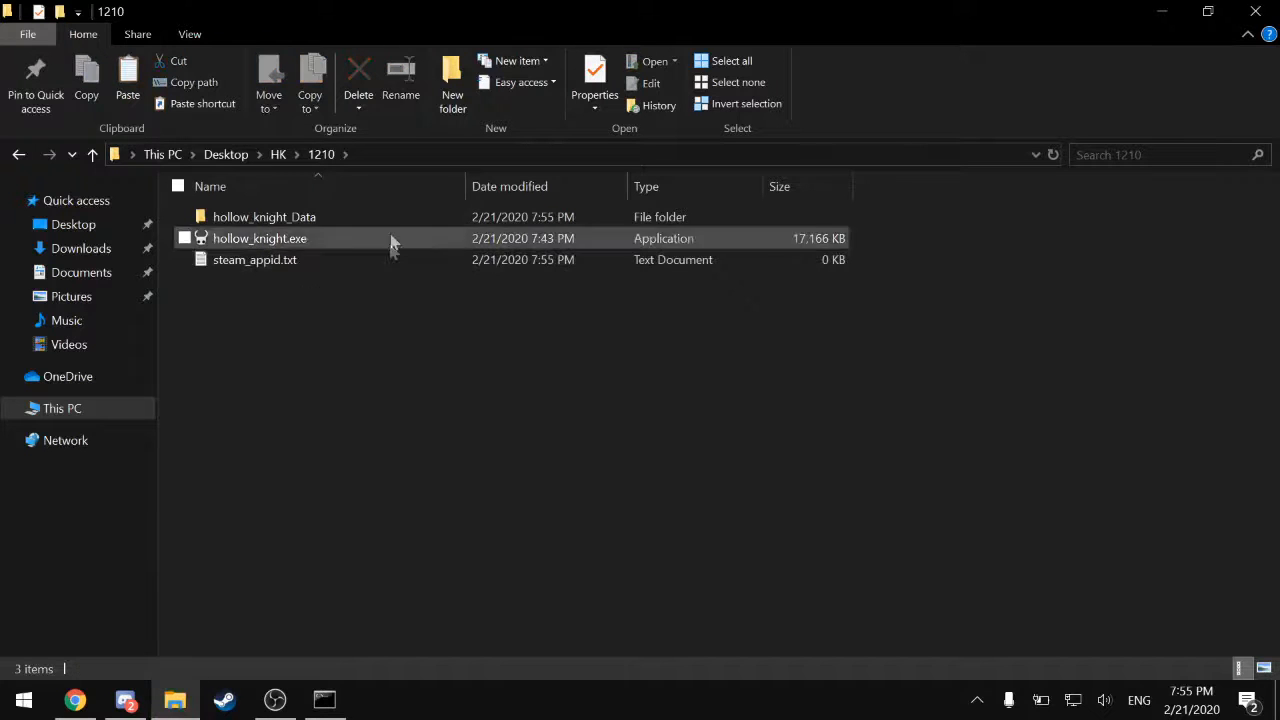
left_click(189, 33)
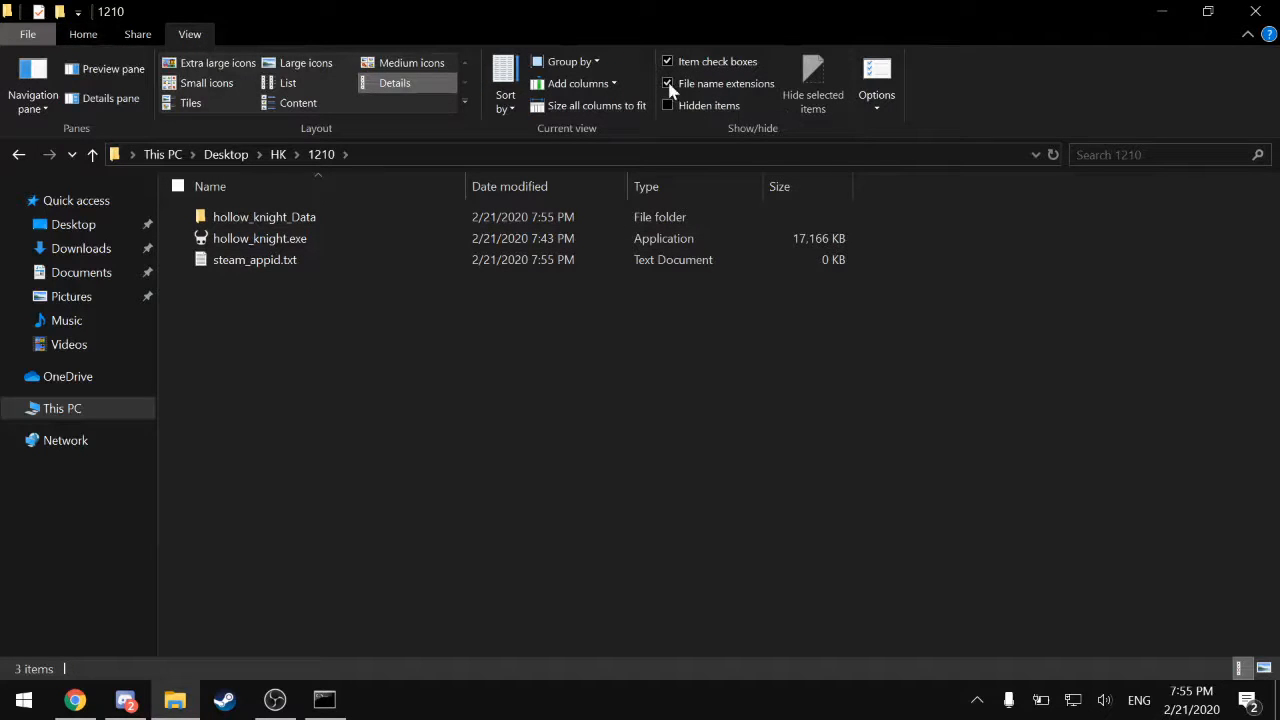
left_click(665, 83)
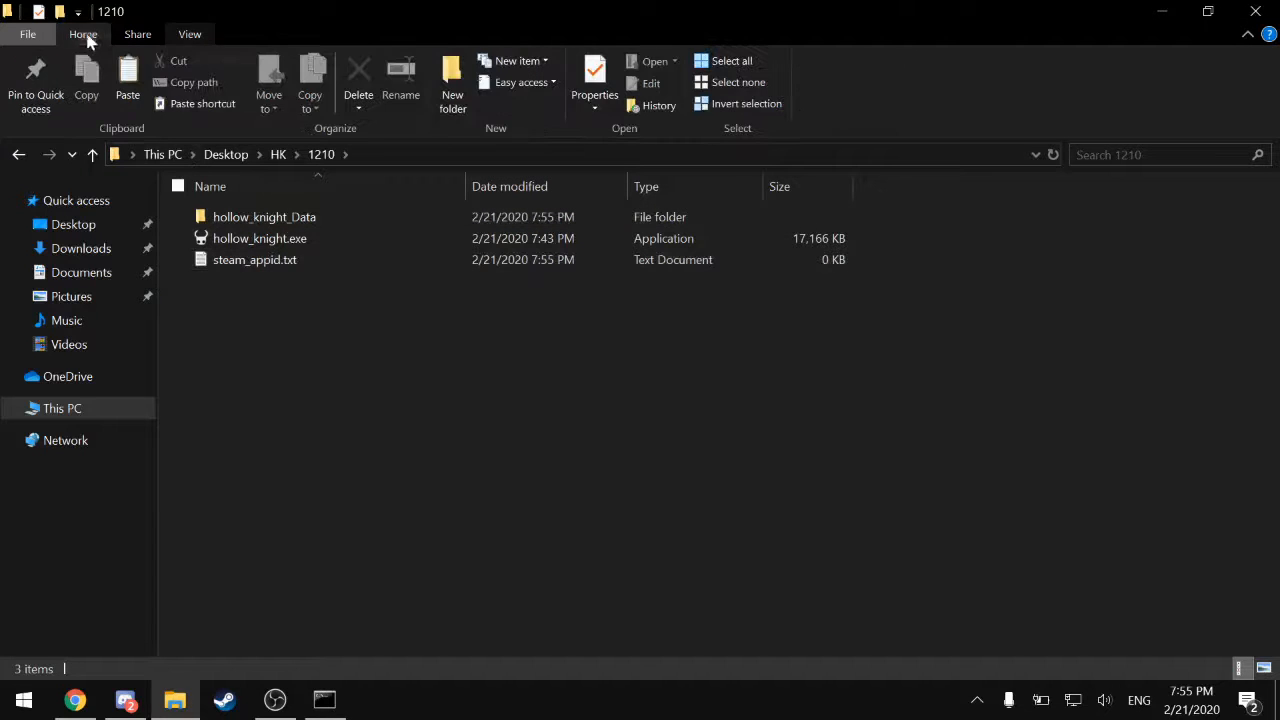
mouse_move(338, 262)
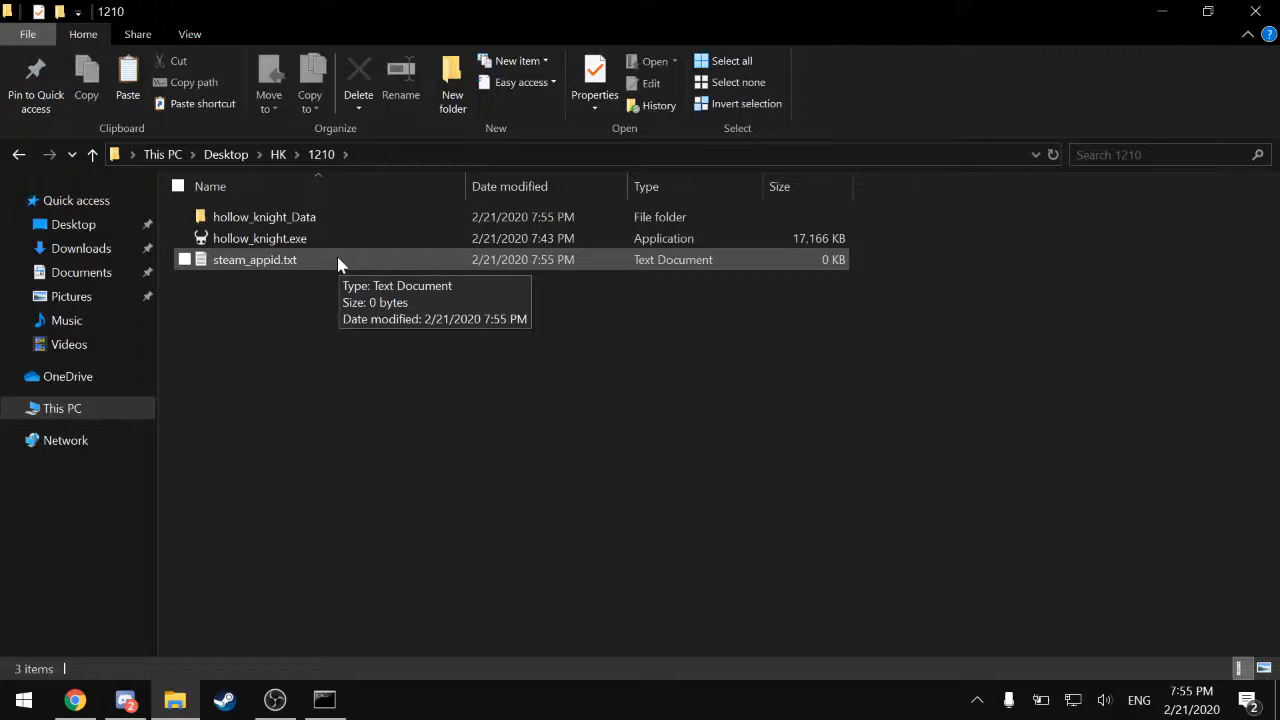
- Enter the app ID 367520 into steam_appid.txt in Notepad, then save and close
double_click(254, 259)
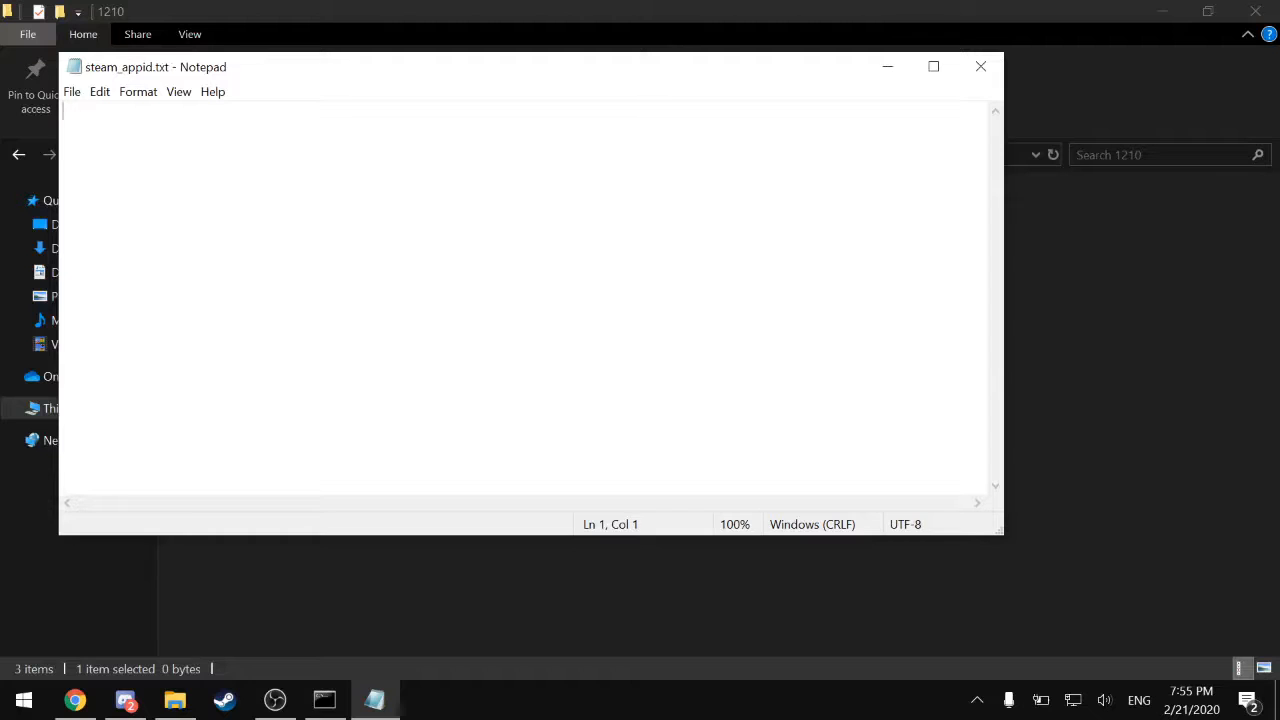
type("367520")
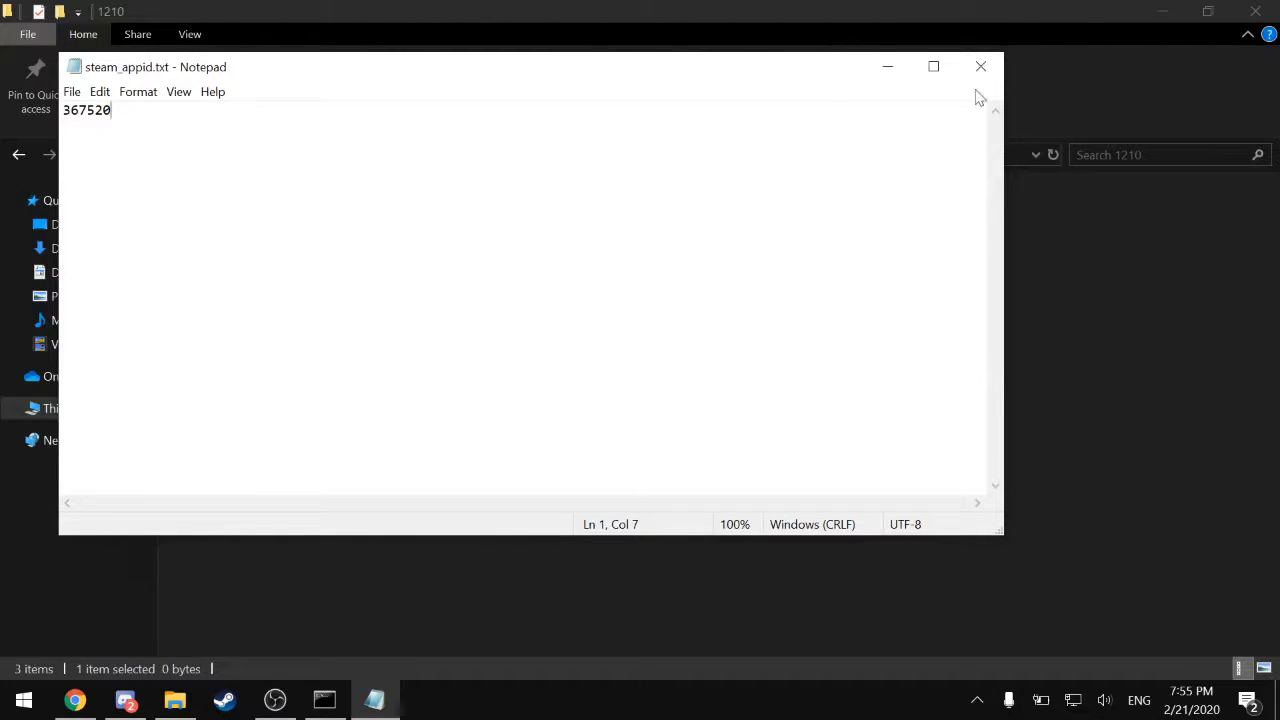
left_click(980, 66)
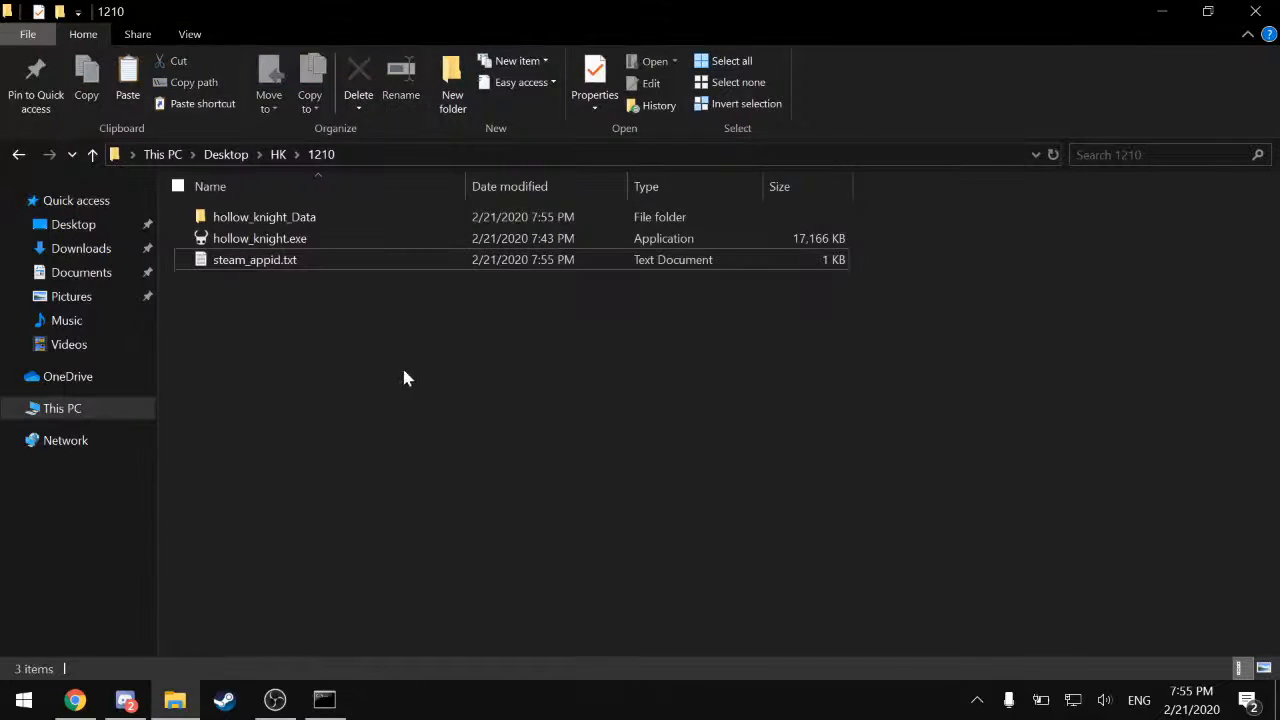
- Launch hollow_knight.exe, check version 1.2.1.0 on the title menu, then quit the game
left_click(259, 238)
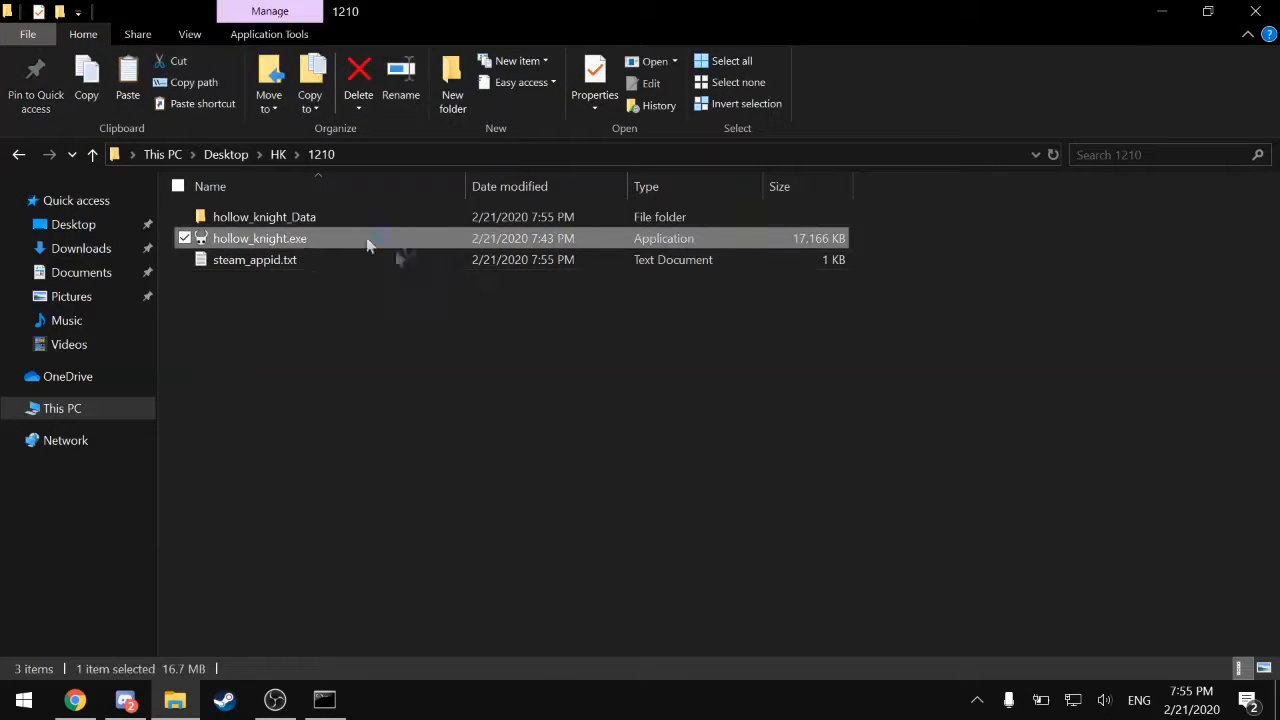
double_click(259, 238)
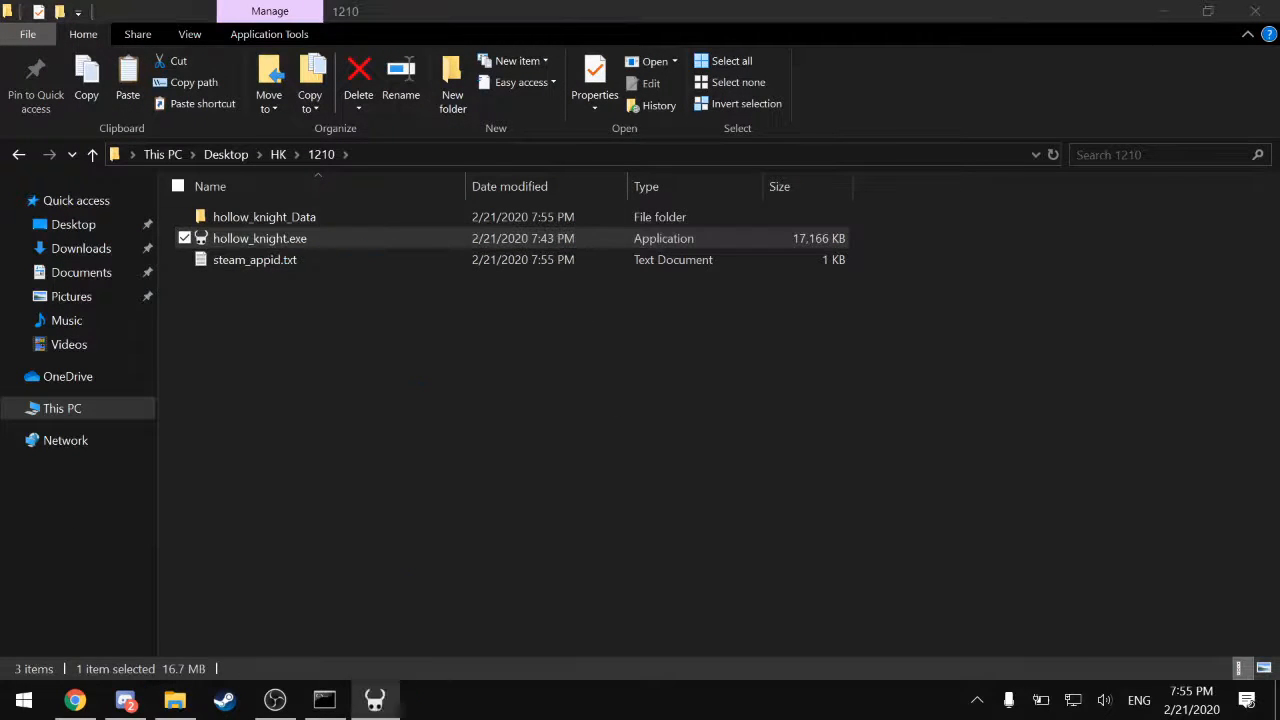
double_click(259, 238)
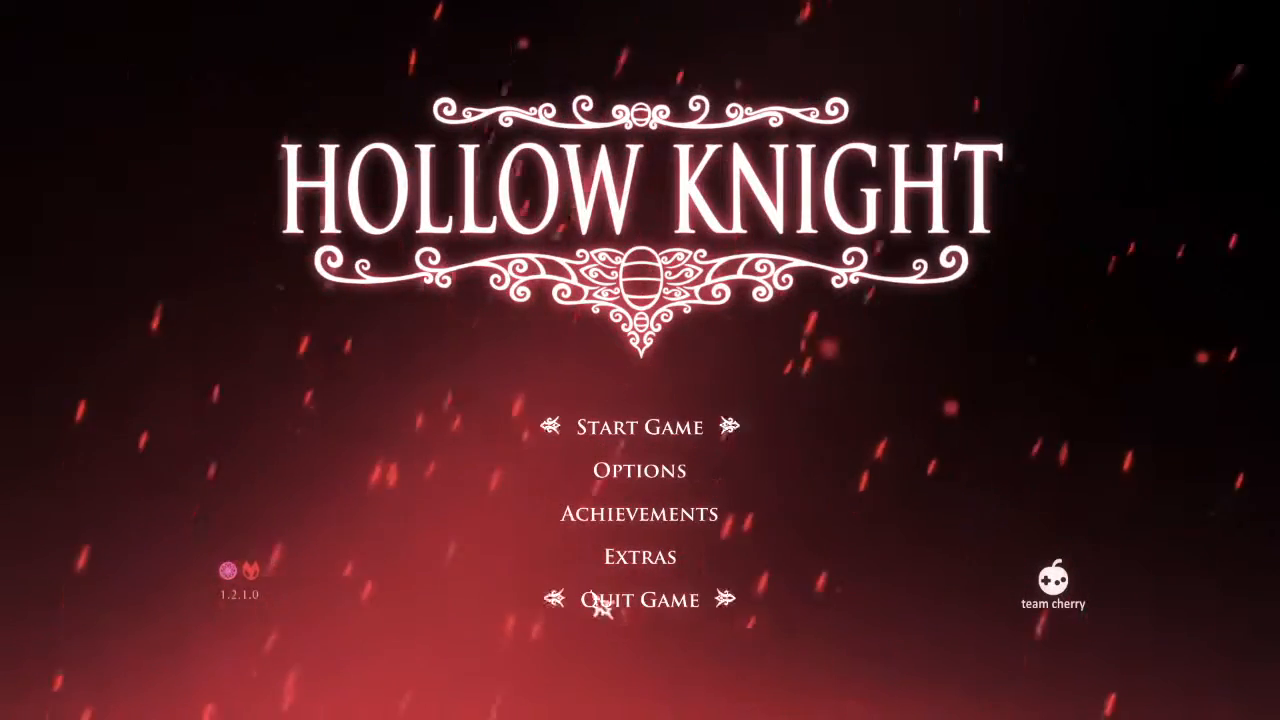
left_click(638, 600)
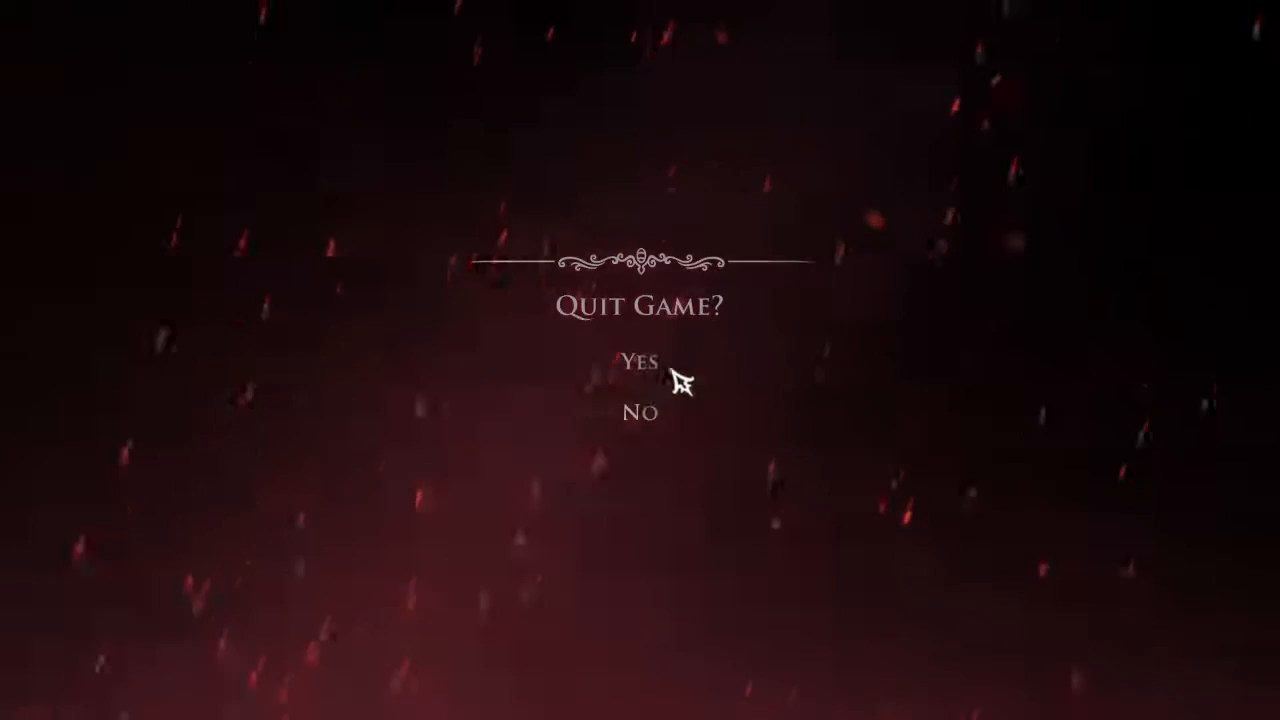
left_click(639, 366)
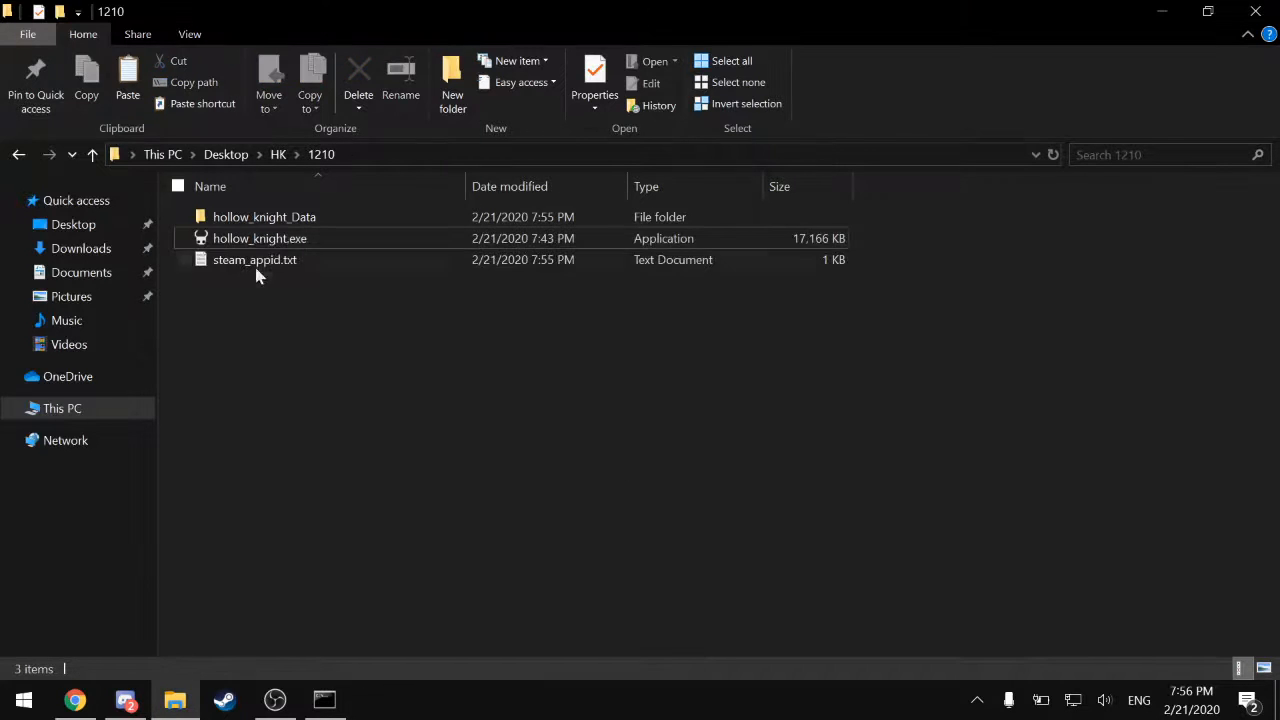